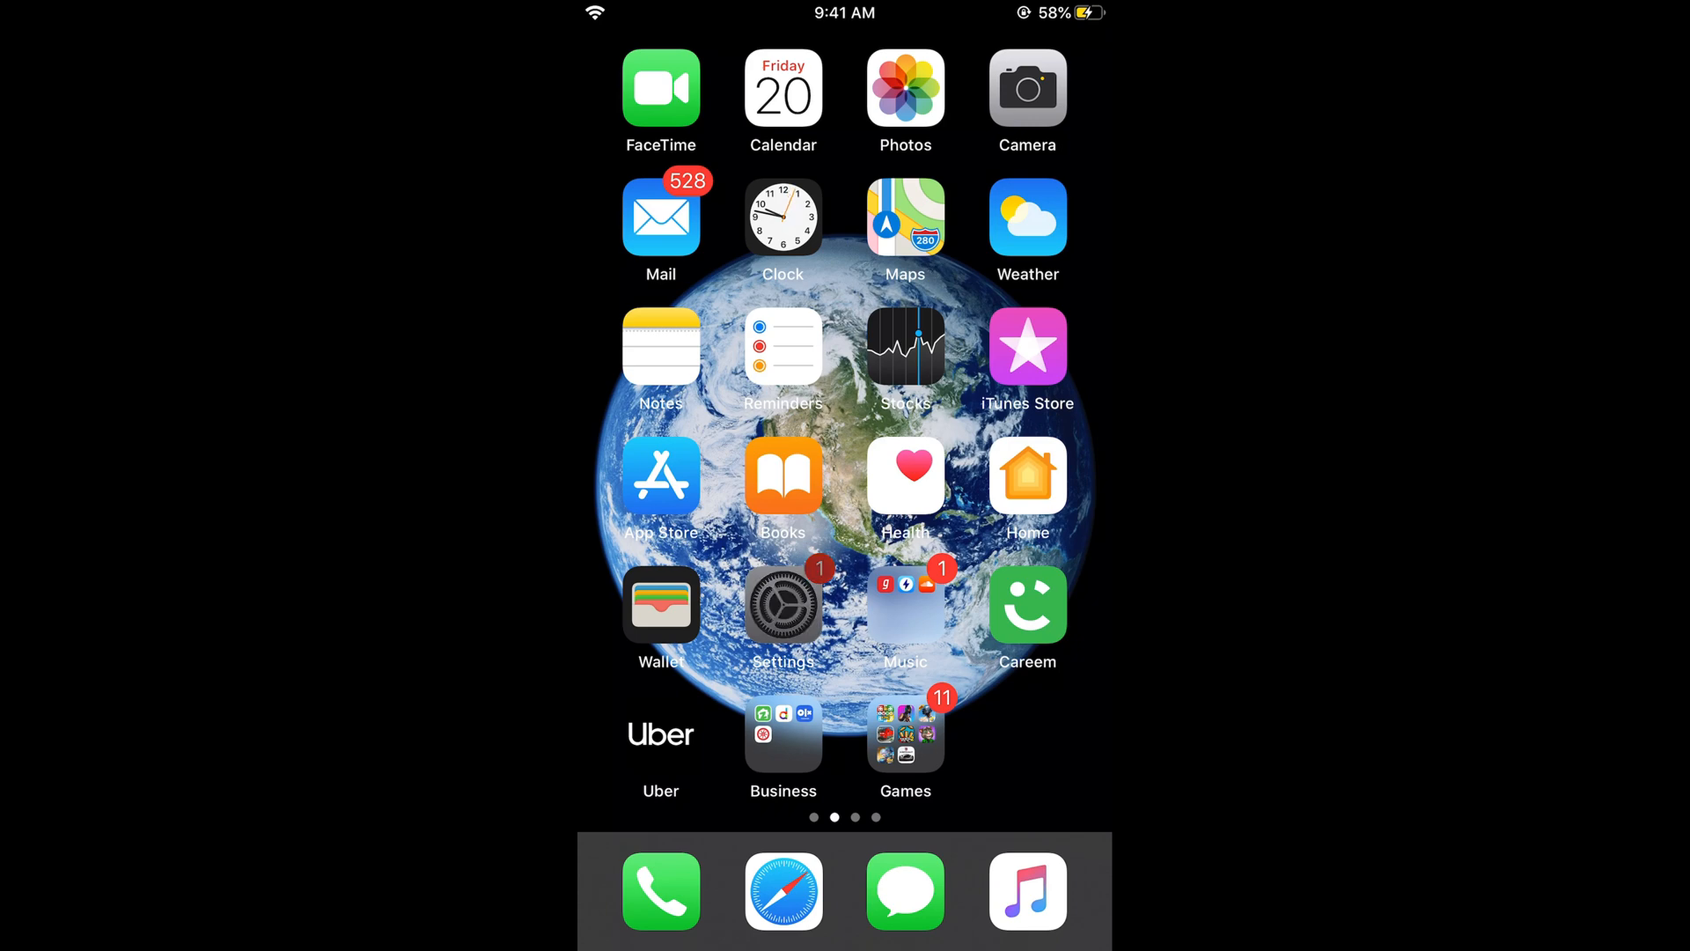
Step: Go into Settings > Accessibility and reveal the lower physical and motor options
click(782, 604)
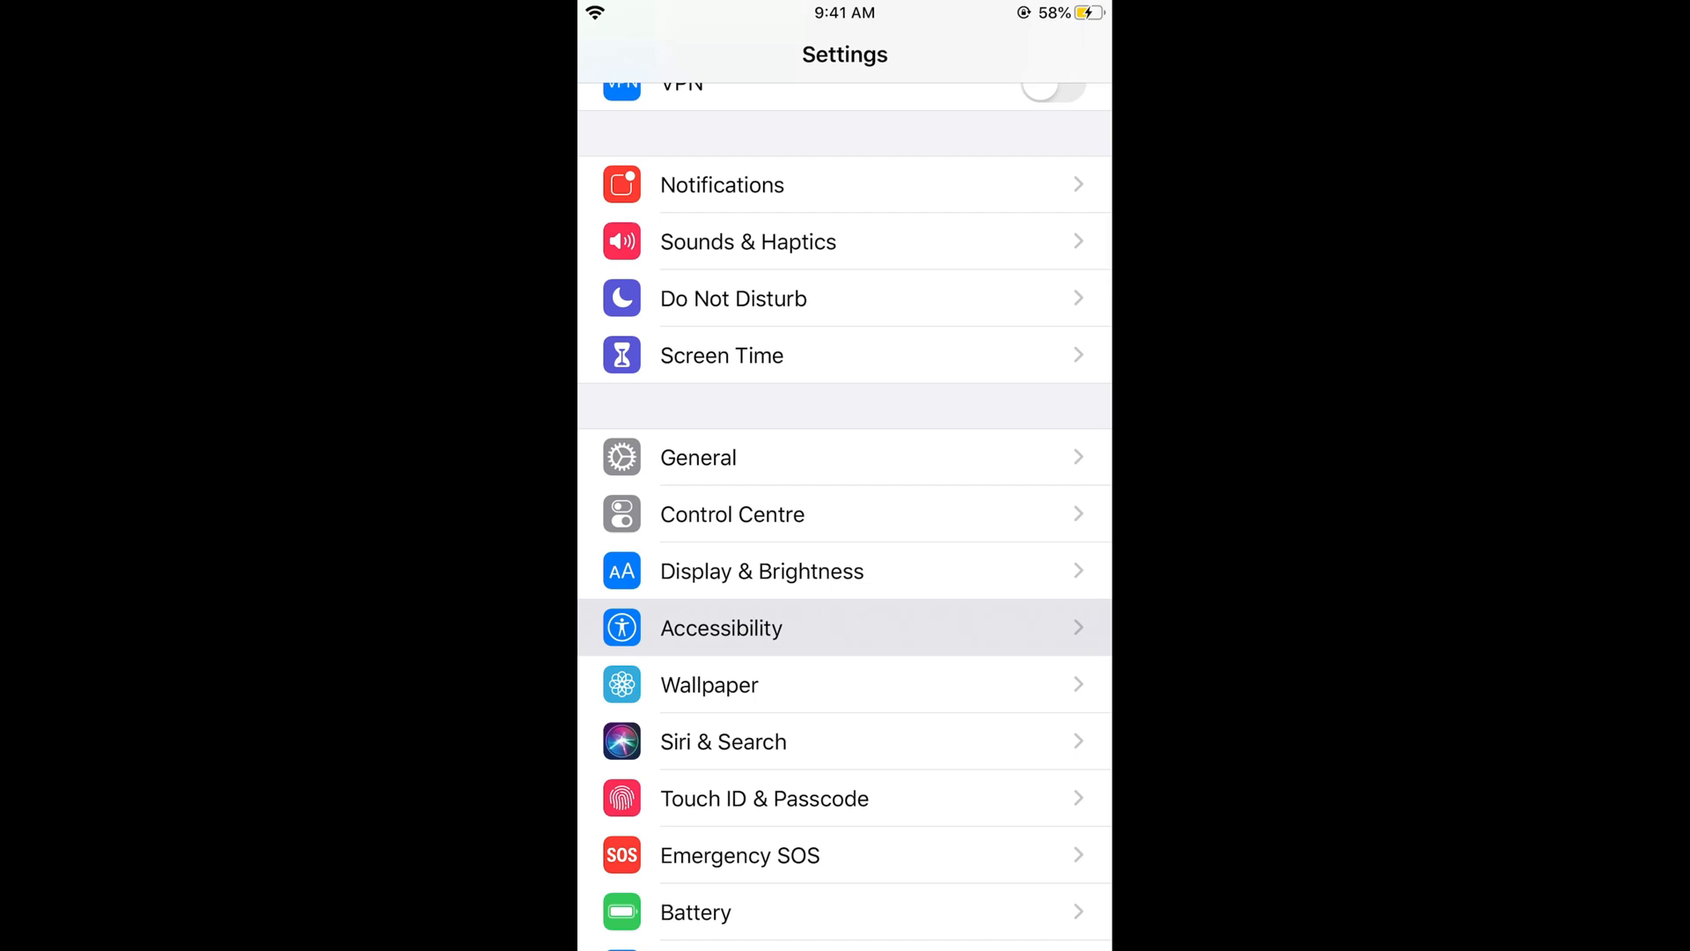
click(720, 626)
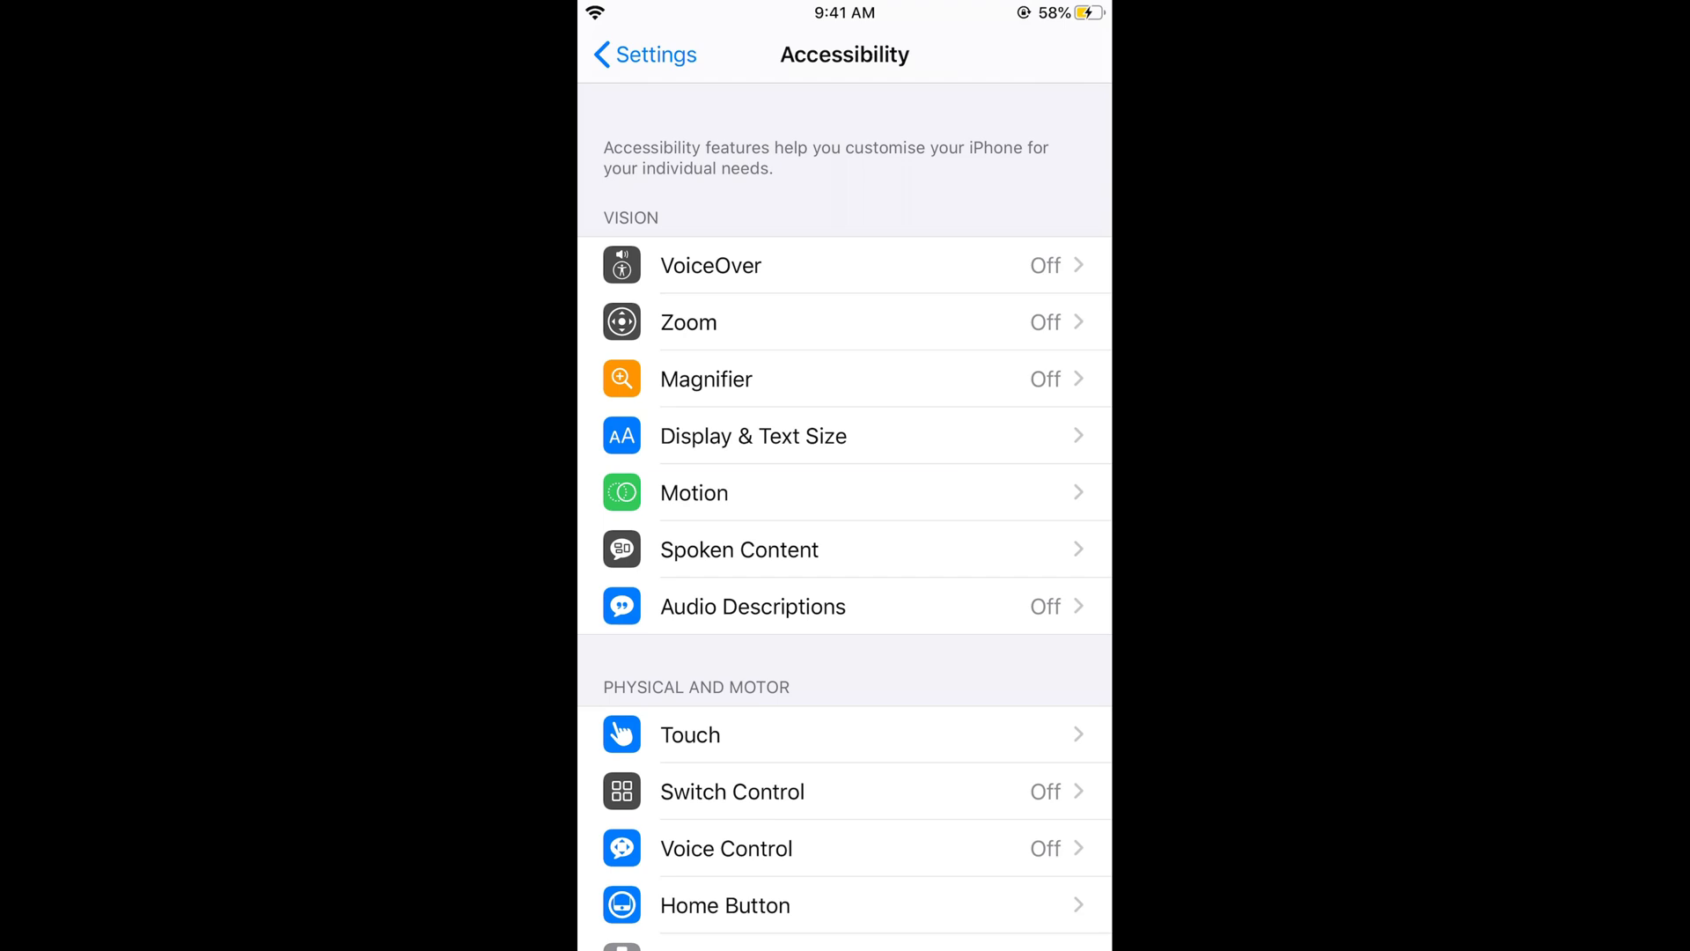
scroll(down, 3)
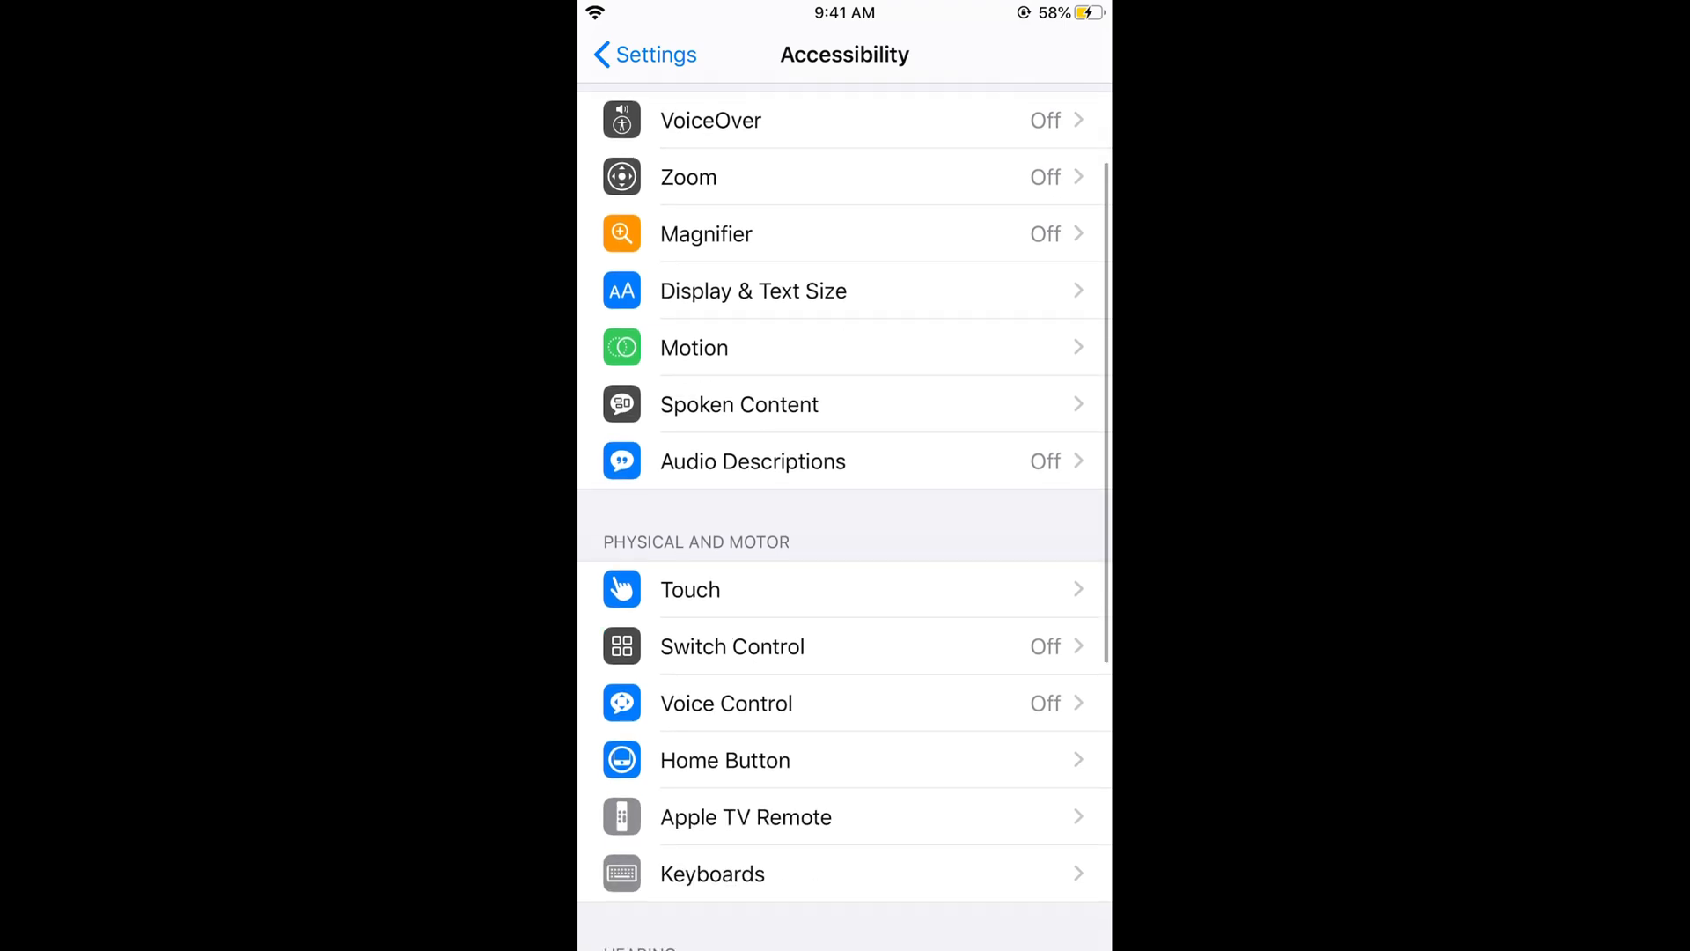
Step: Under Touch > AssistiveTouch, switch AssistiveTouch on so the floating button appears
click(691, 590)
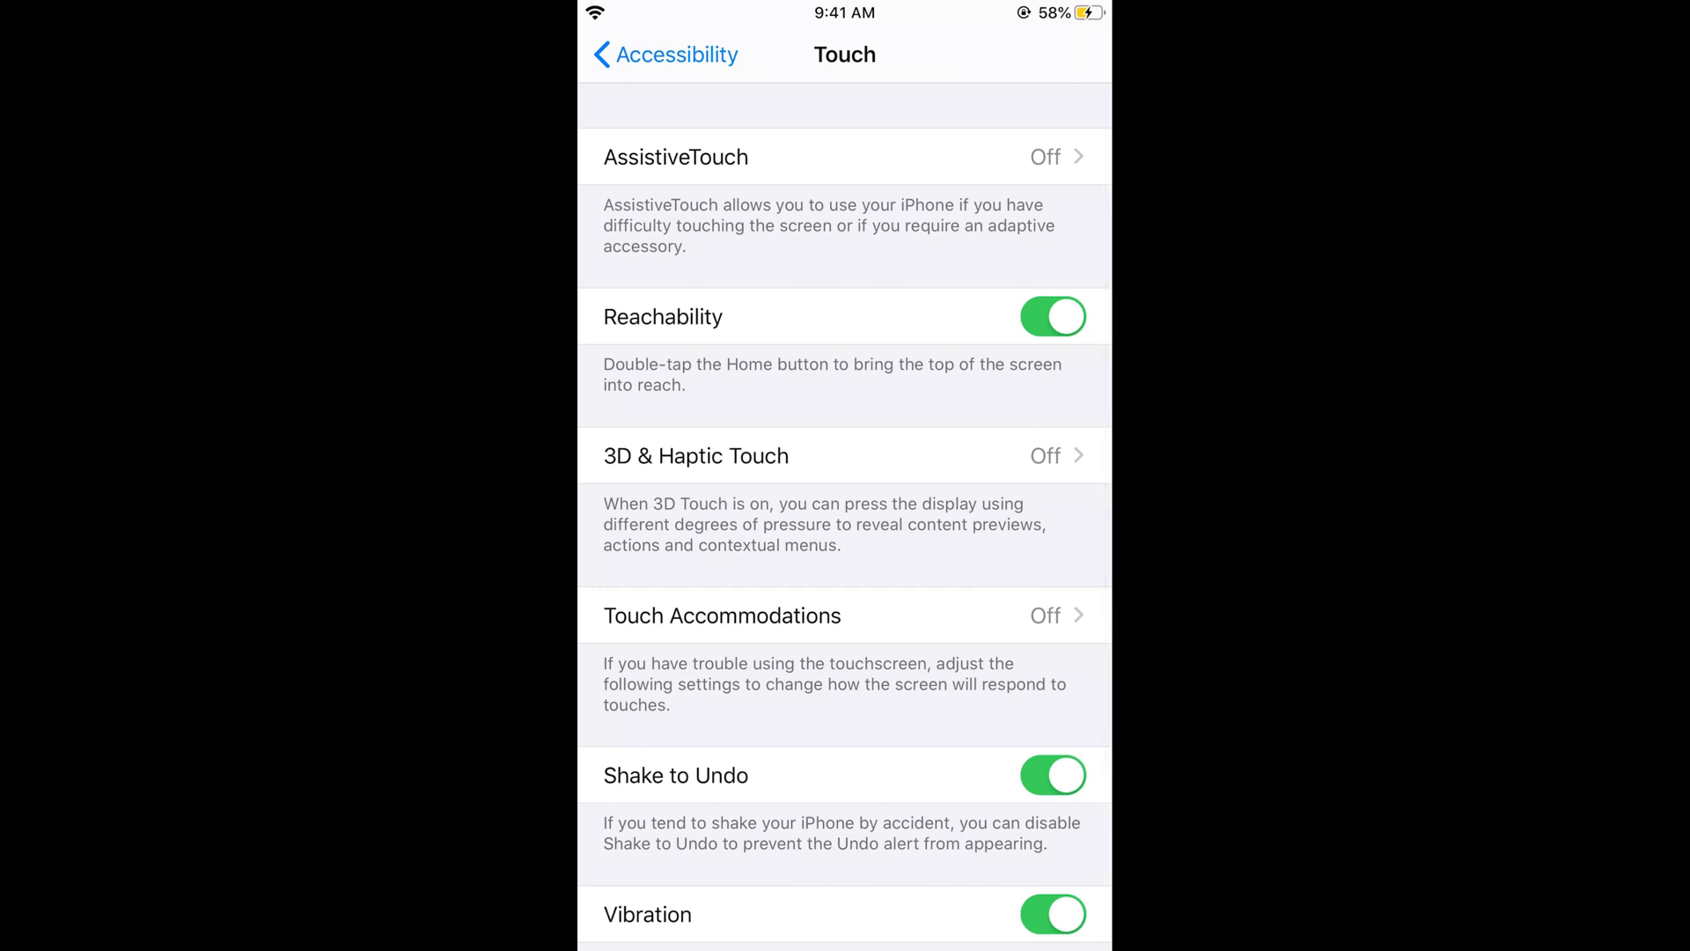
click(676, 157)
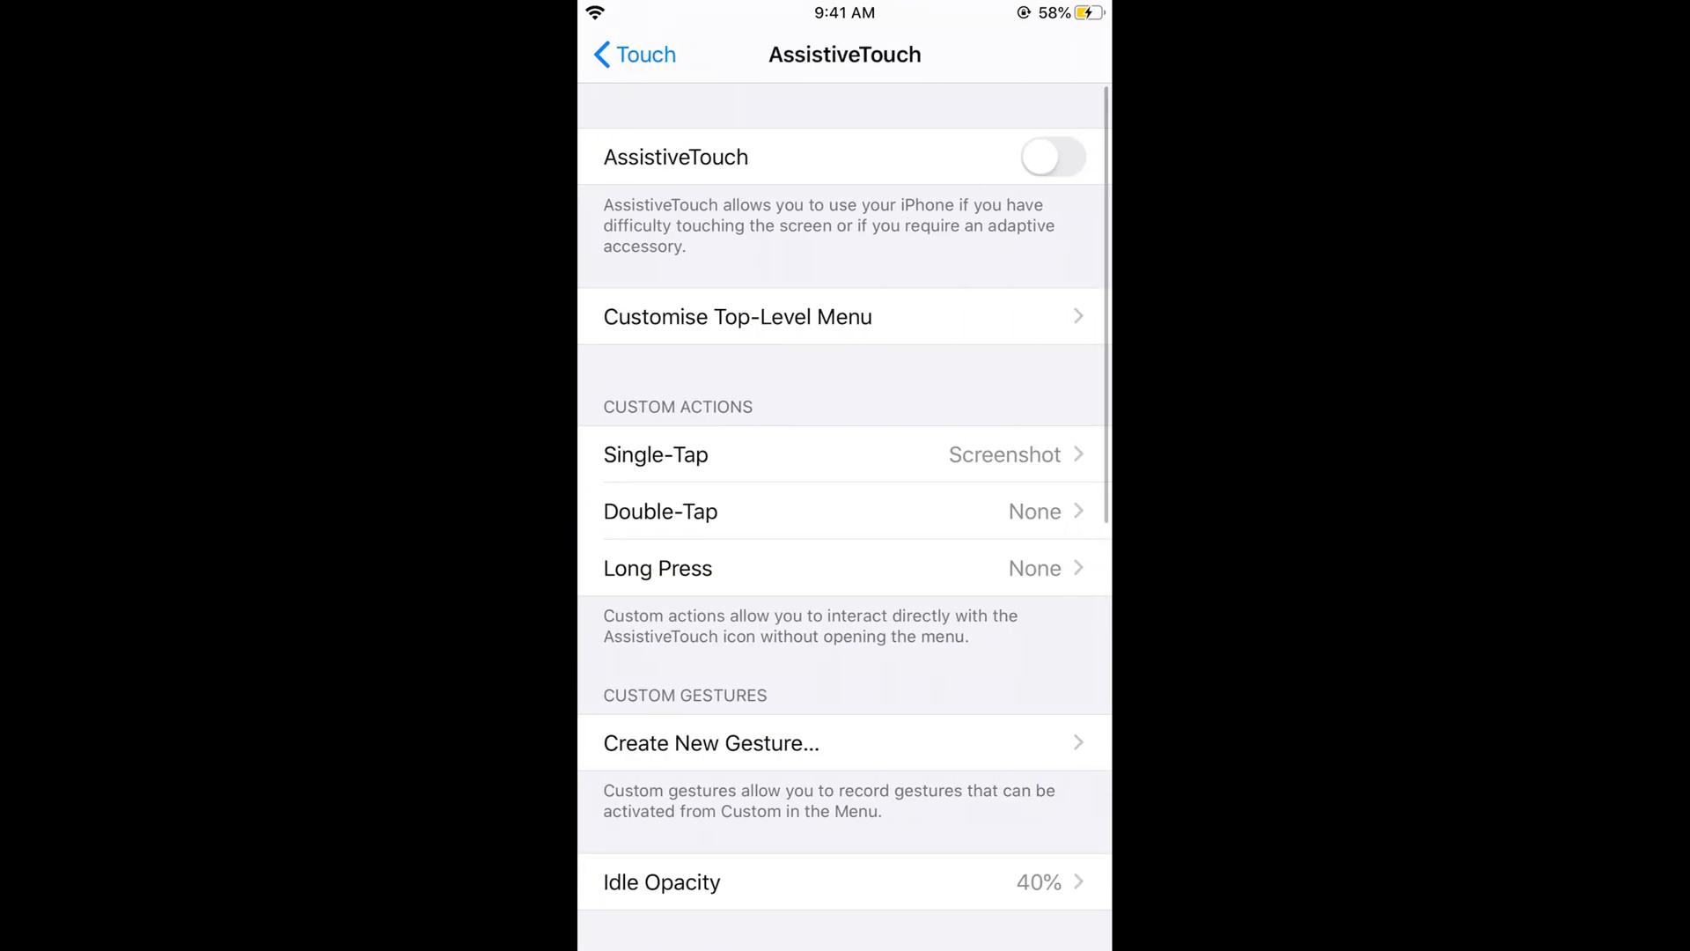
click(1051, 157)
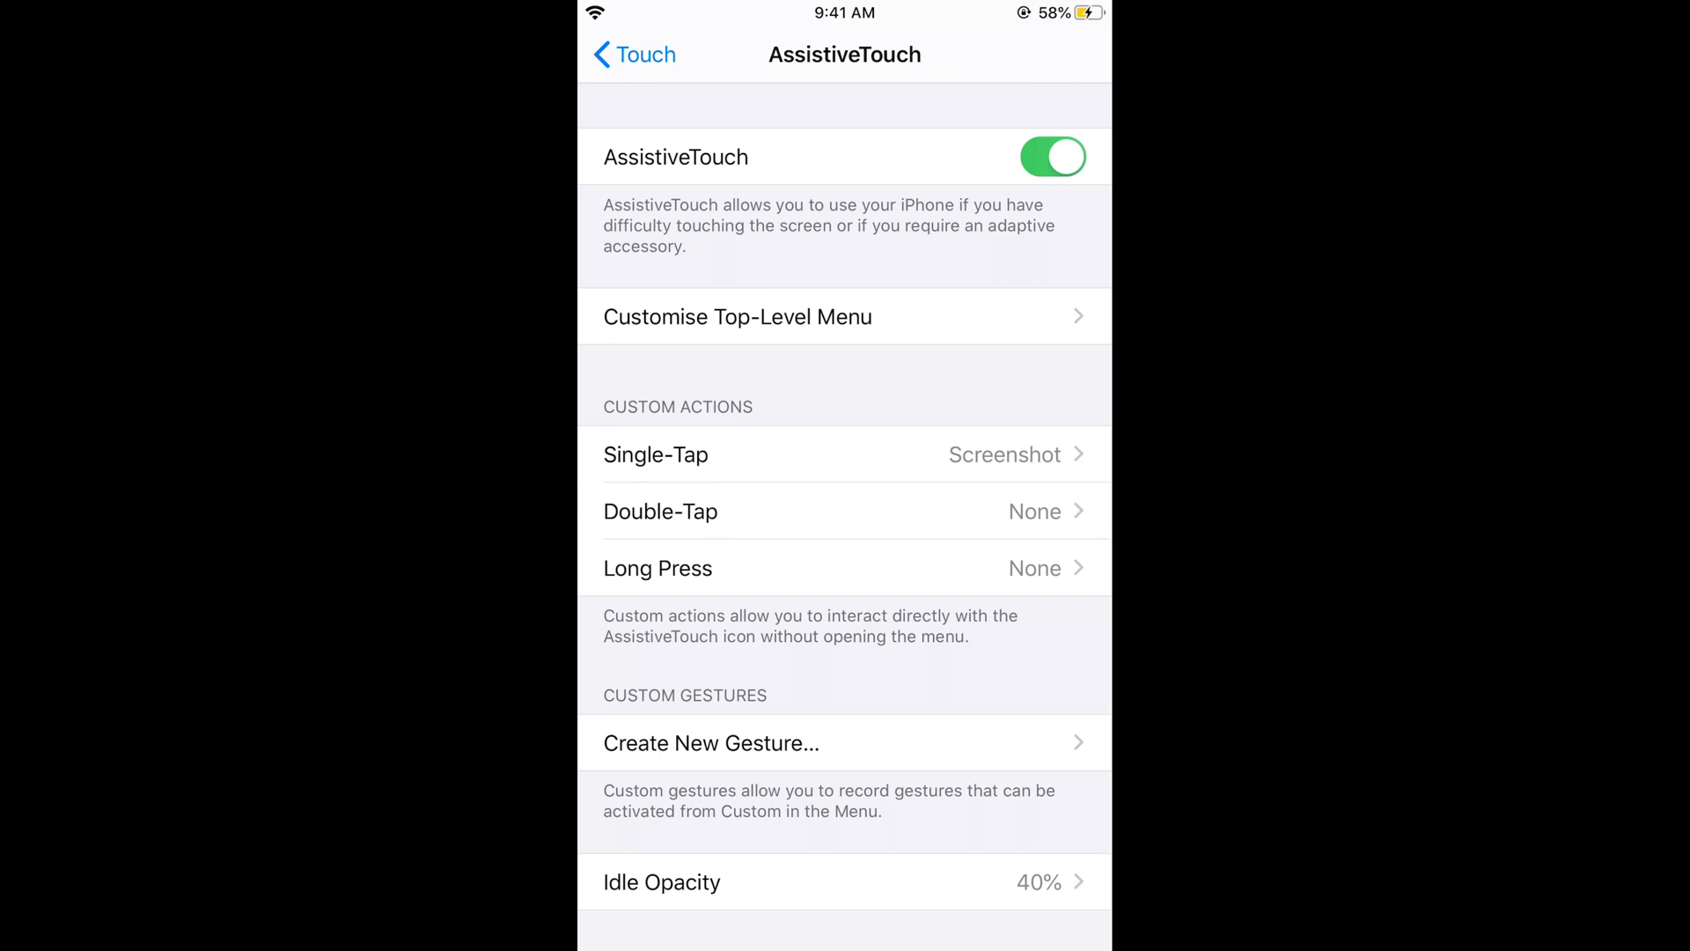
click(1070, 752)
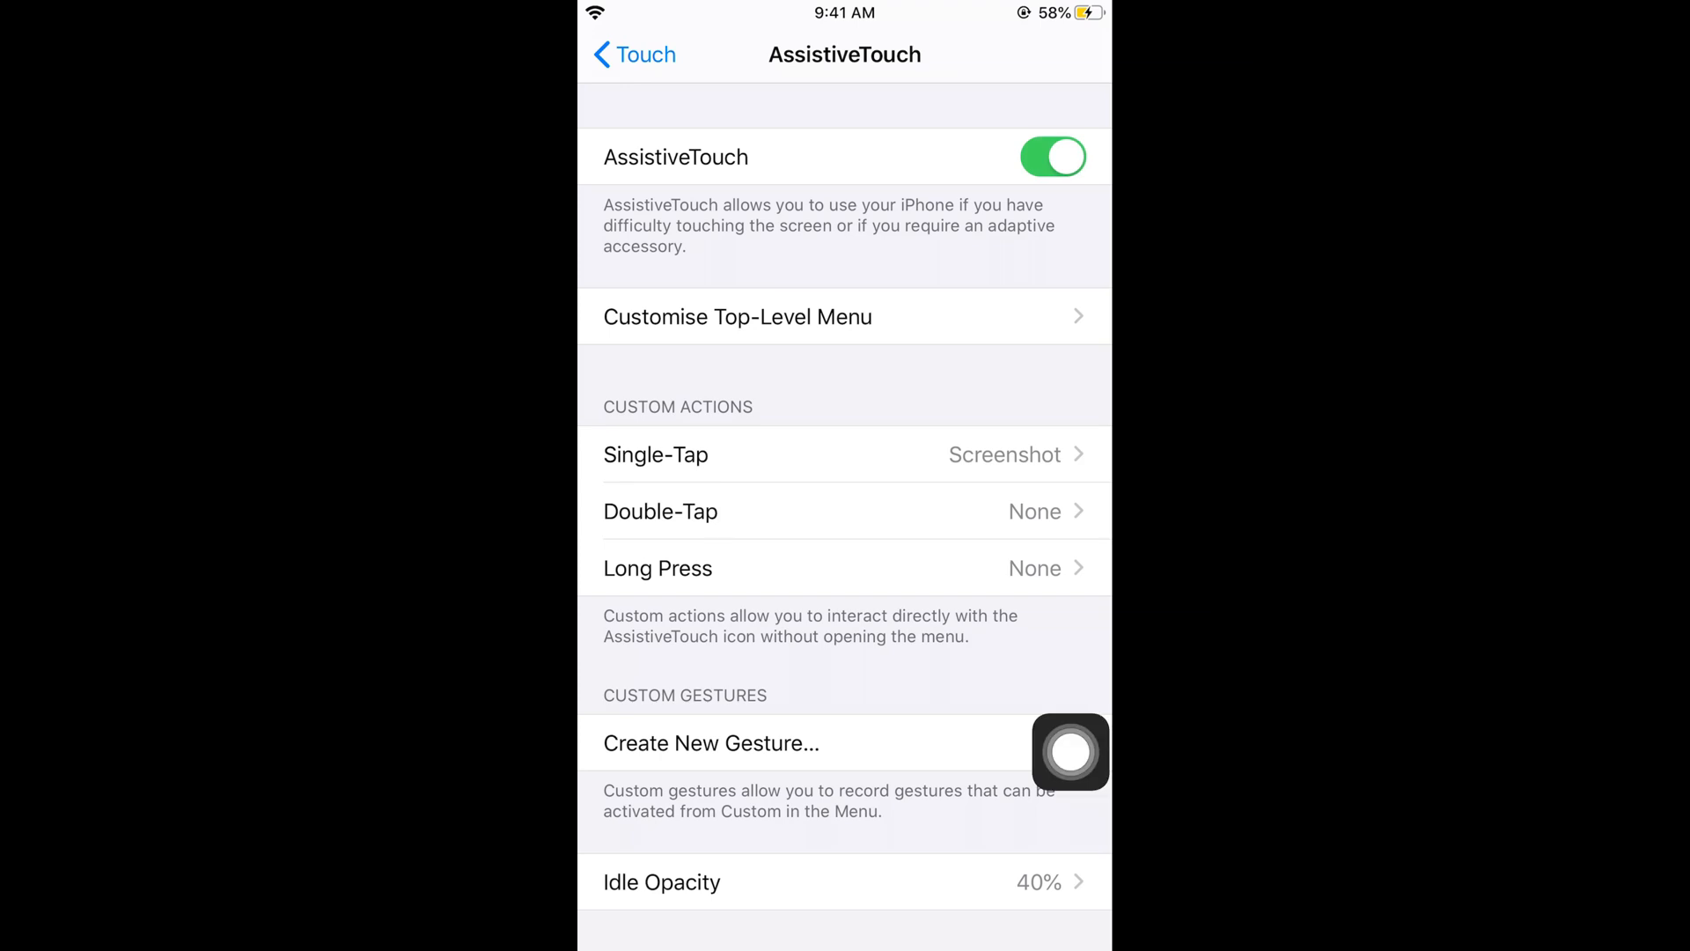
Step: Set the AssistiveTouch Single-Tap action to Screenshot
click(655, 454)
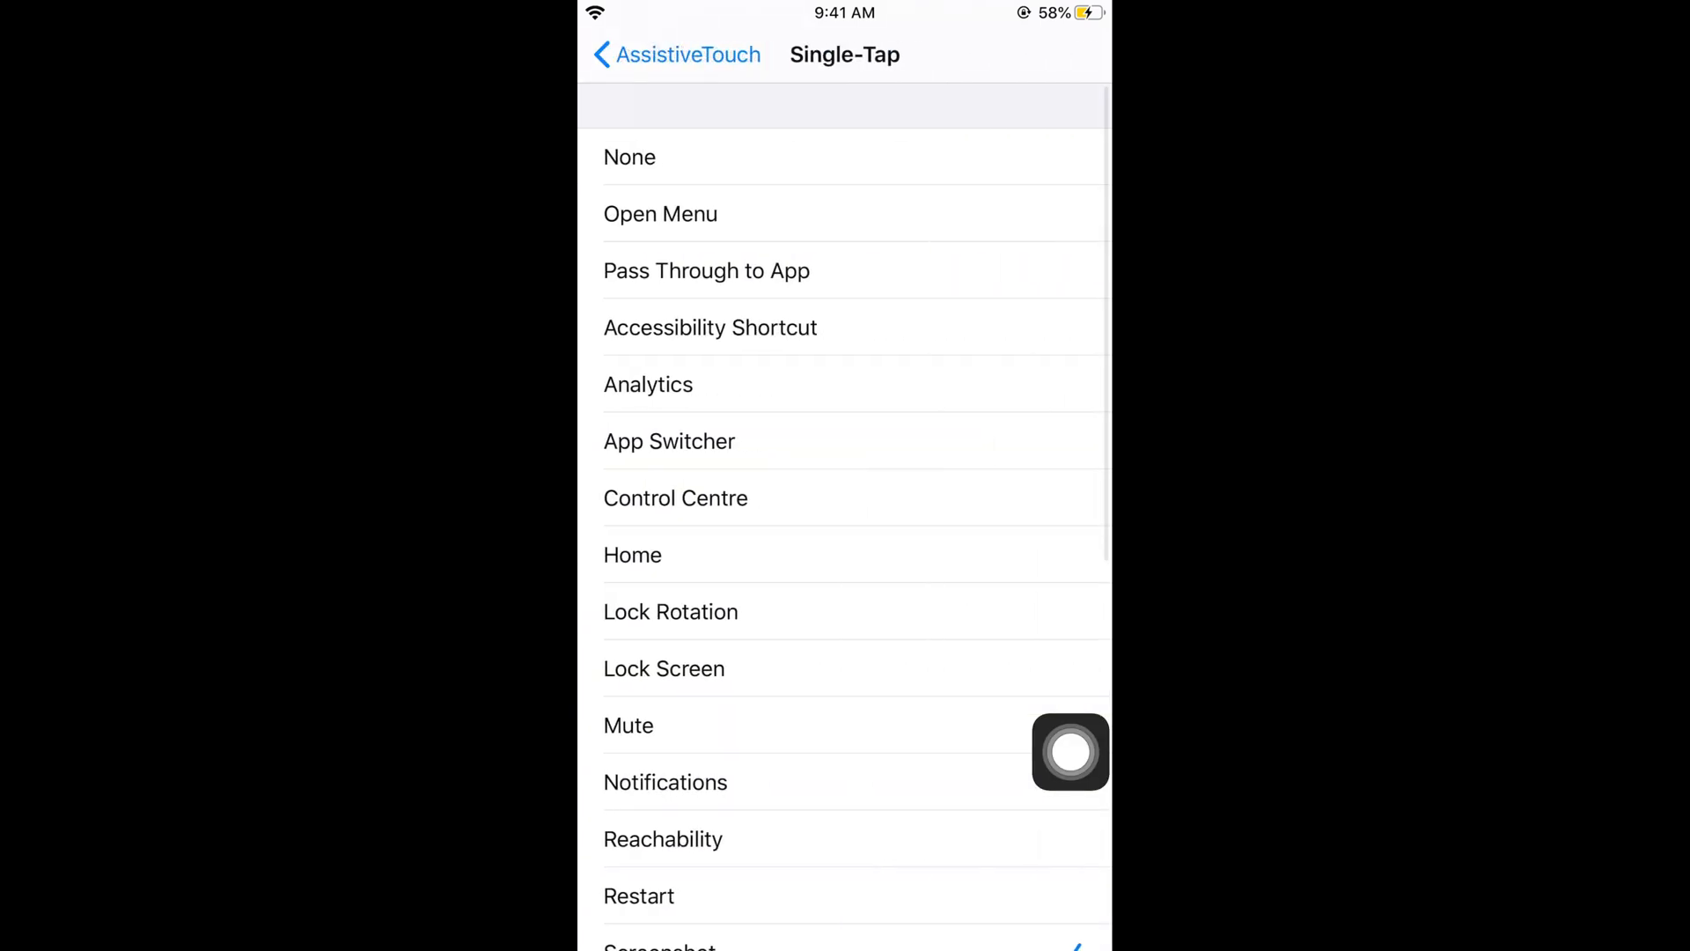
scroll(down, 3)
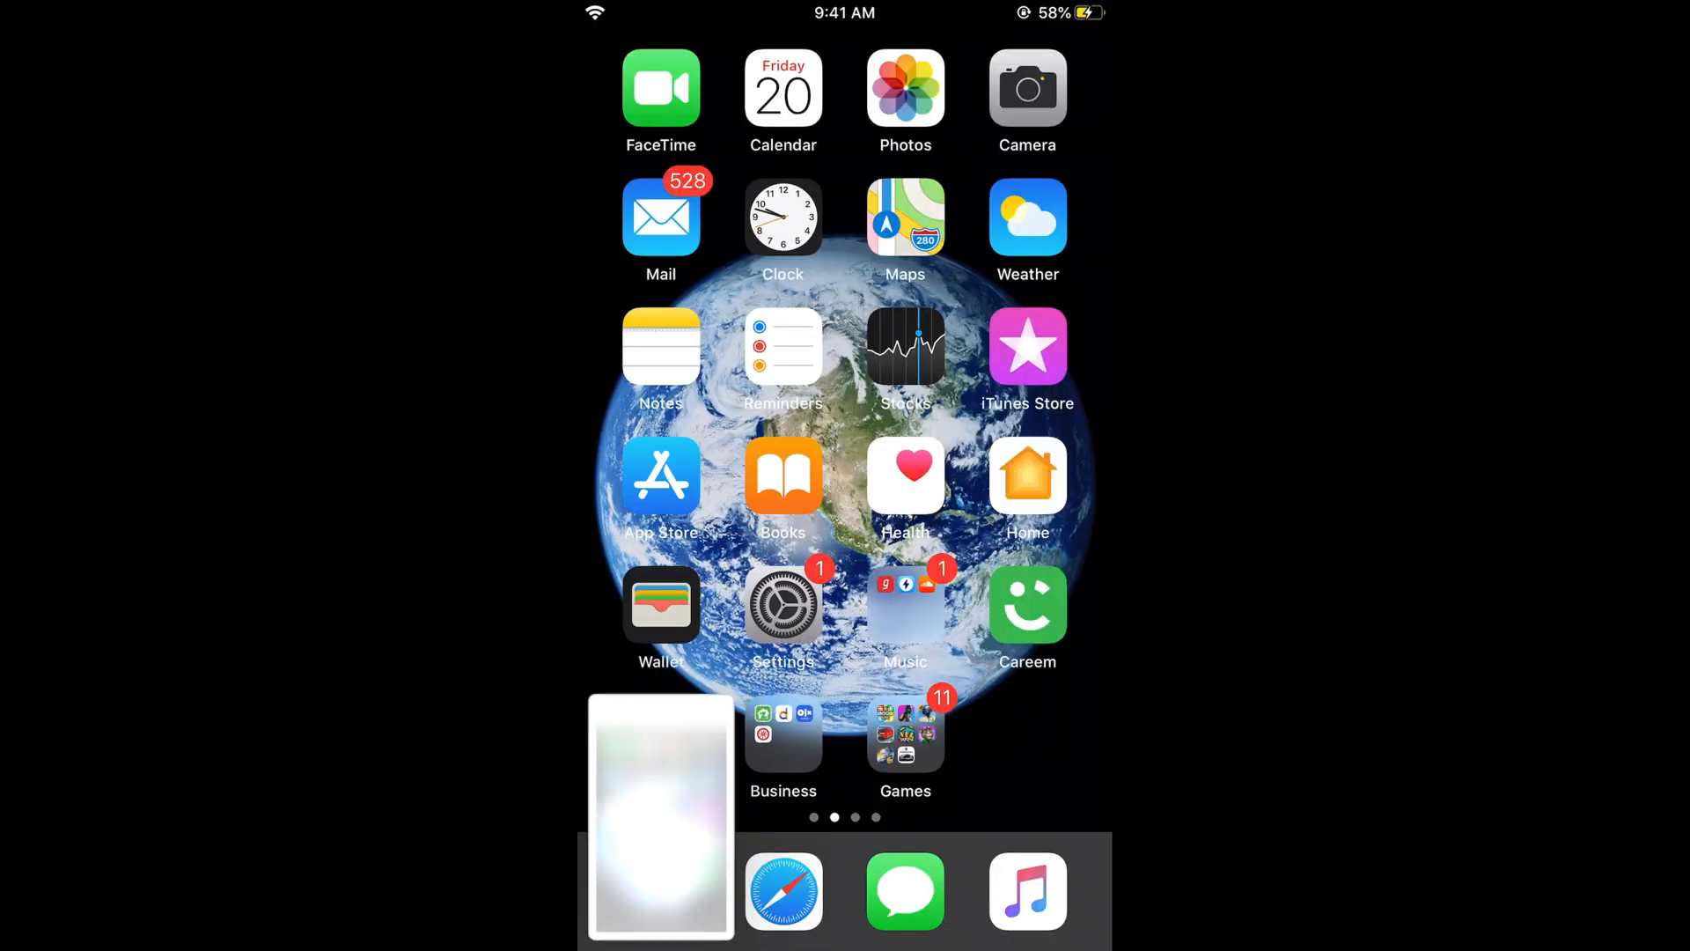
click(660, 817)
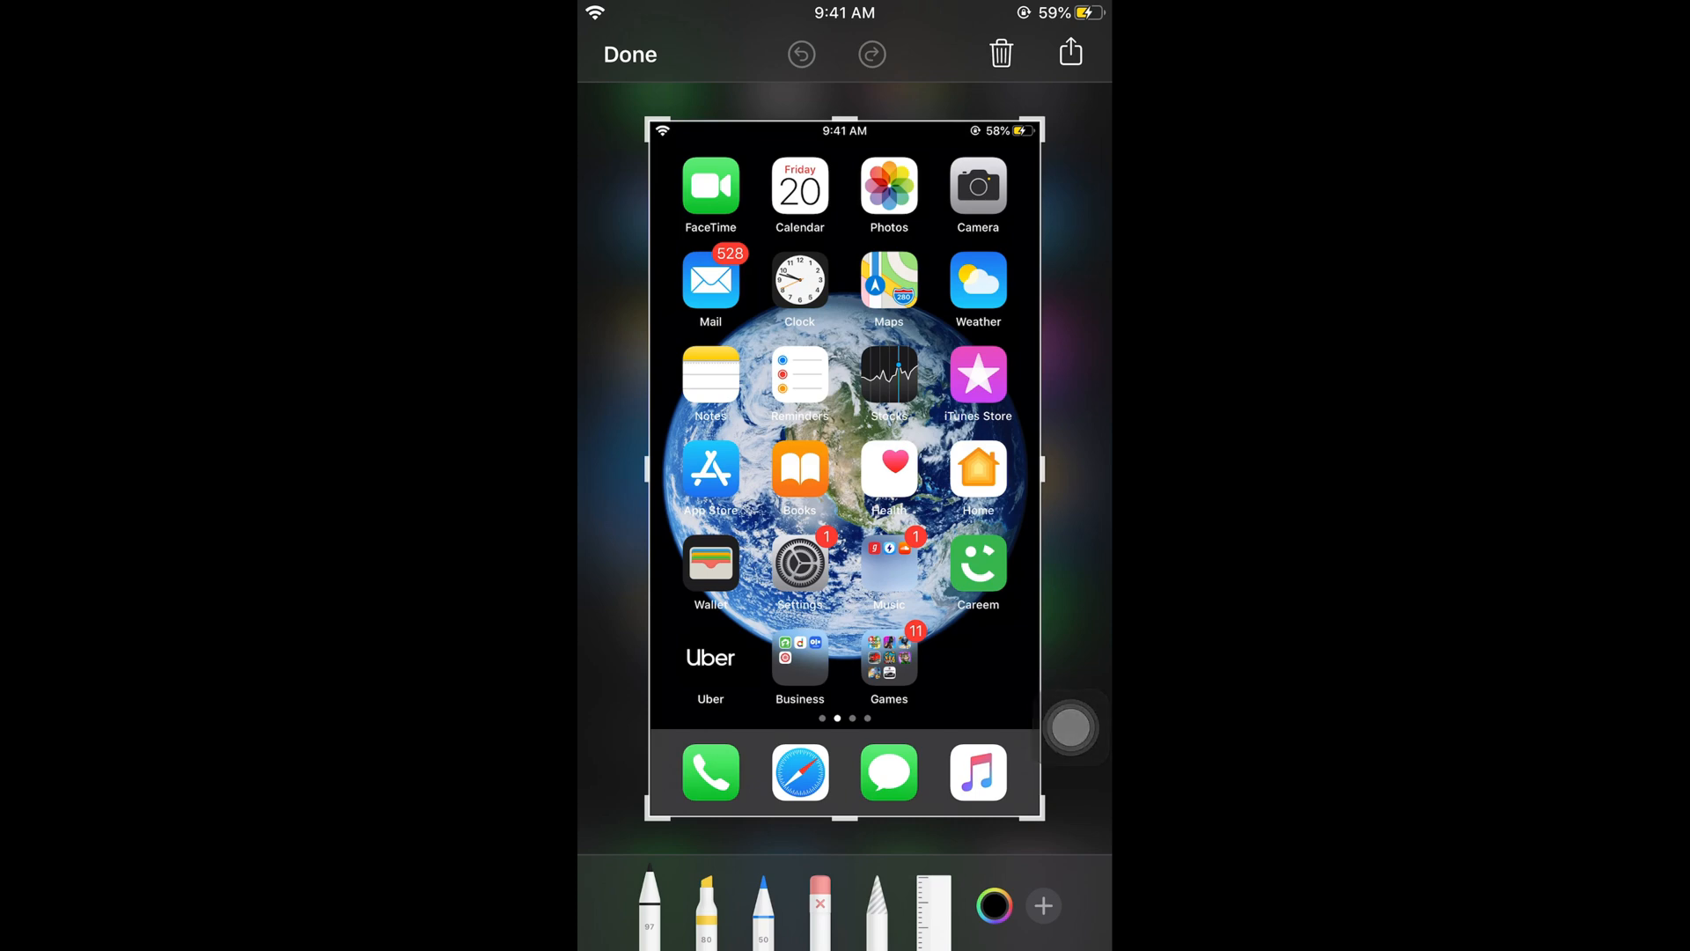
click(1068, 53)
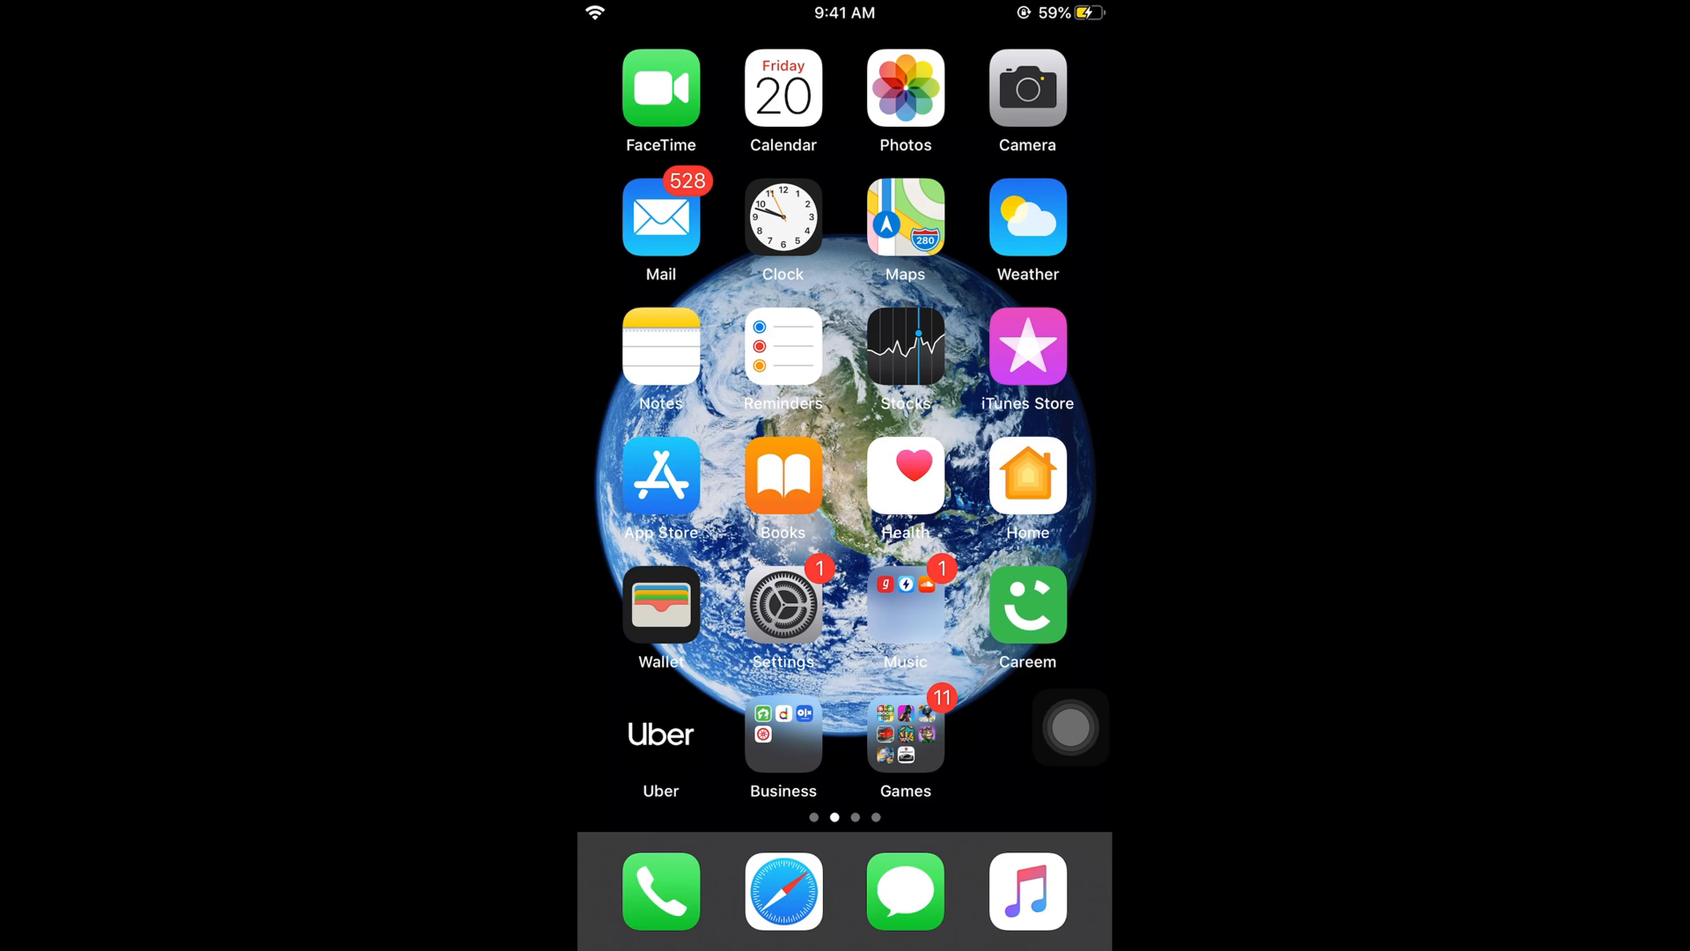
Step: Bring up the apple.com iPhone 11 Pro page in Safari ready to screenshot
click(784, 891)
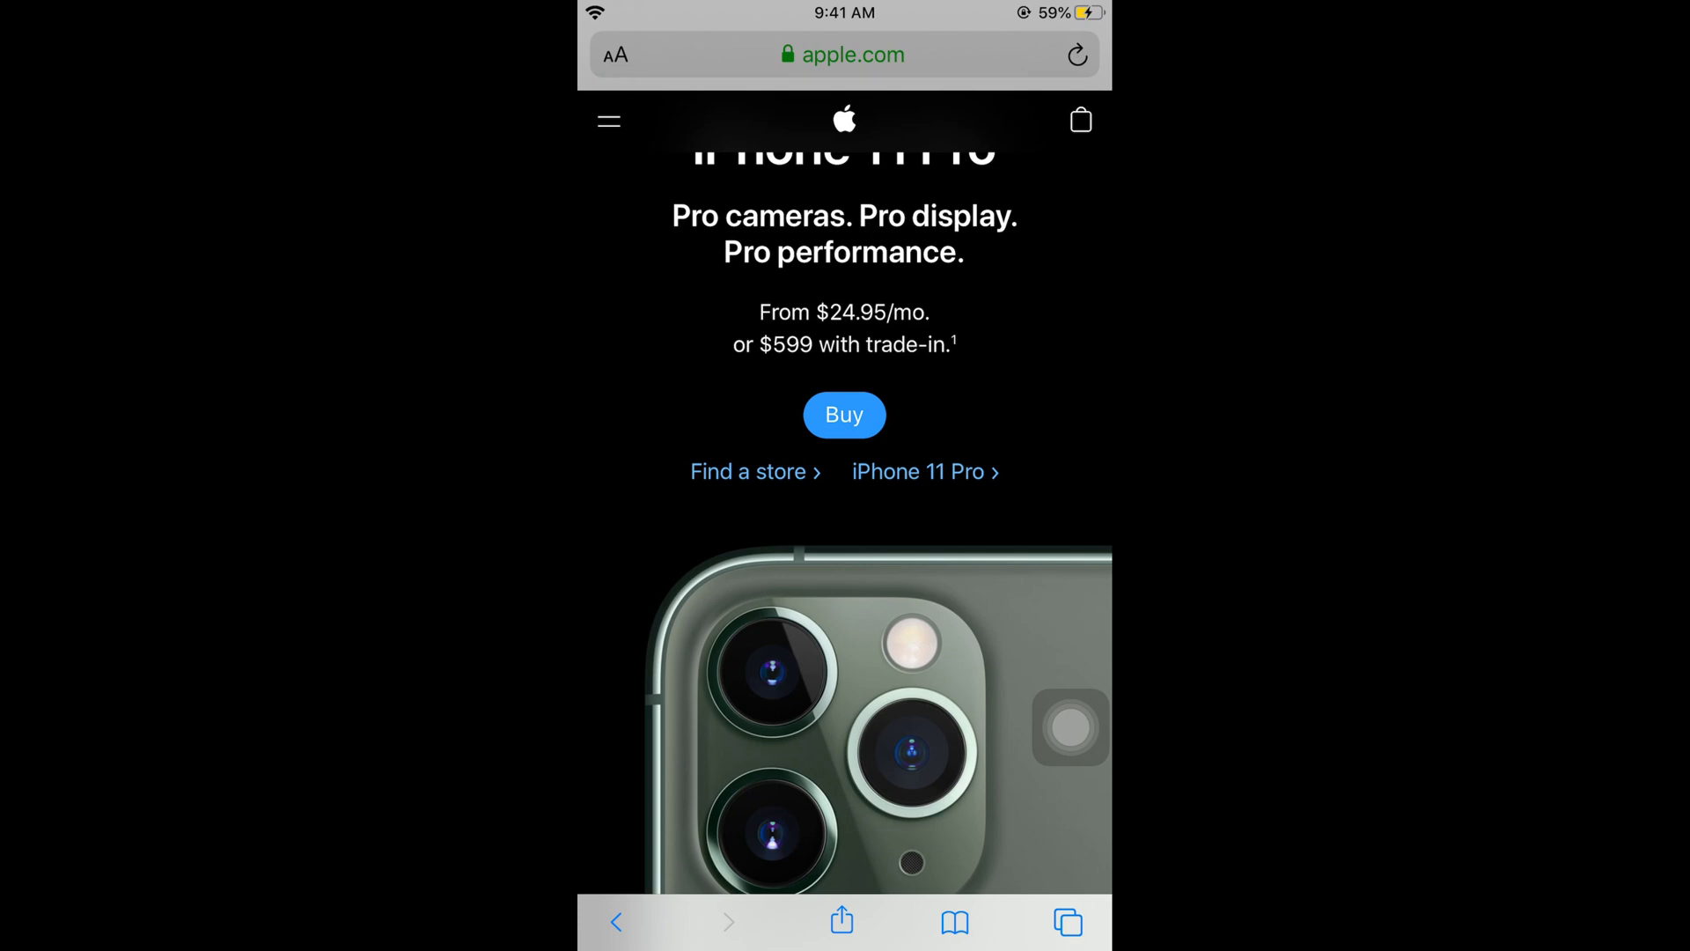
scroll(down, 3)
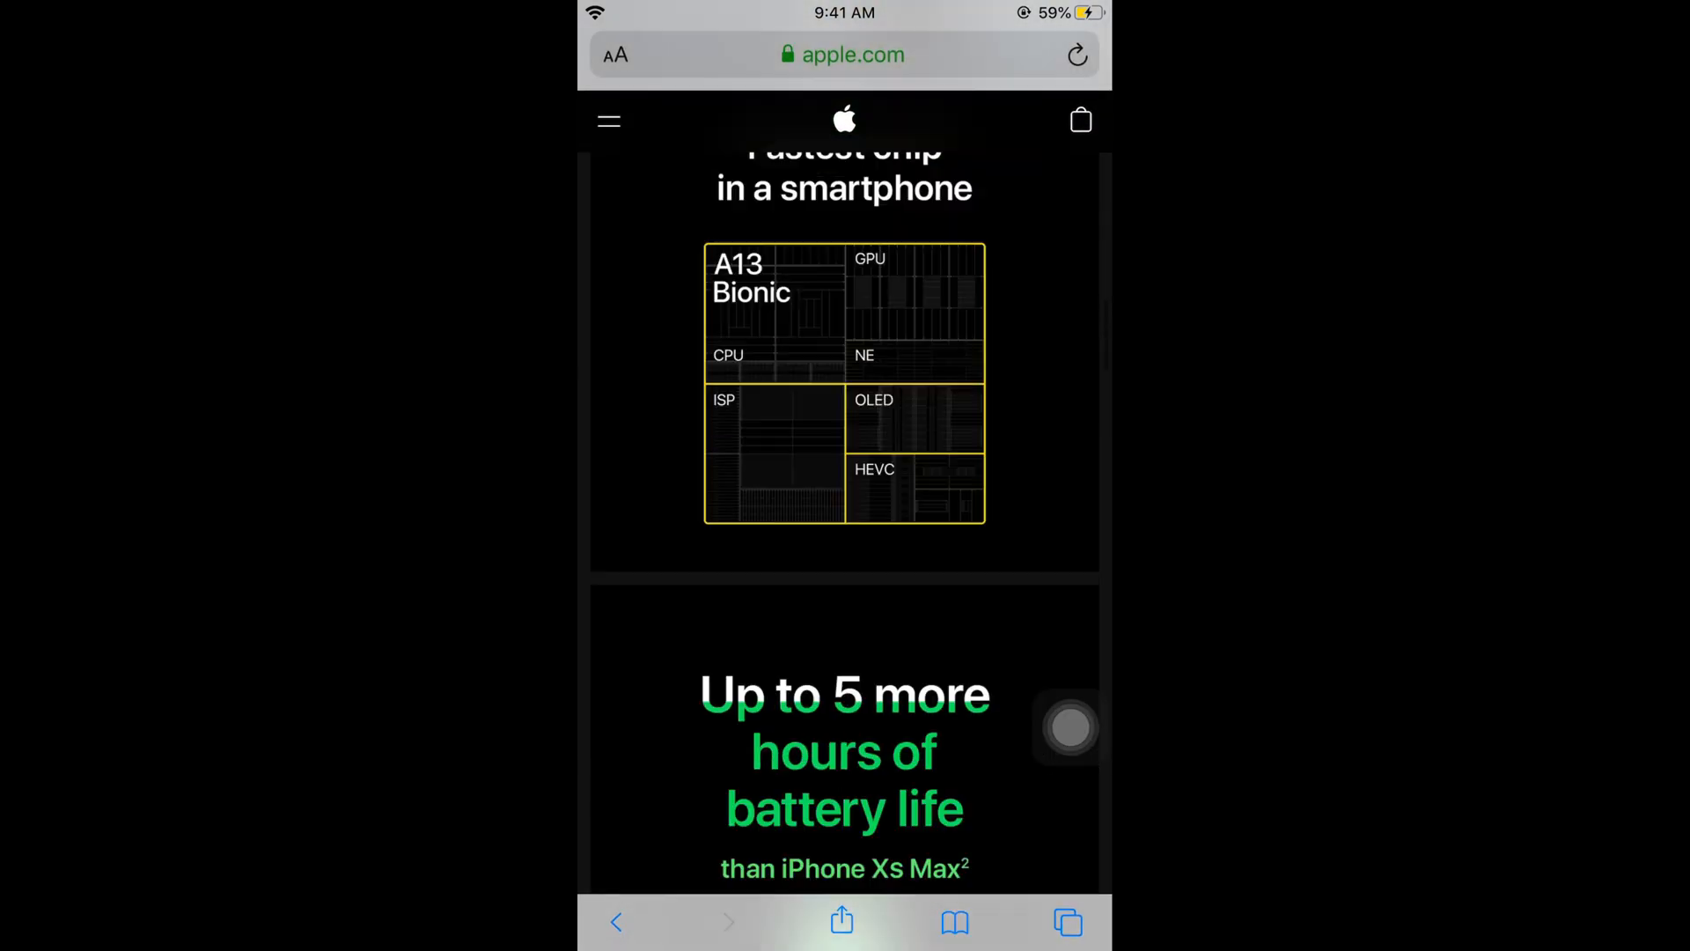
scroll(up, 3)
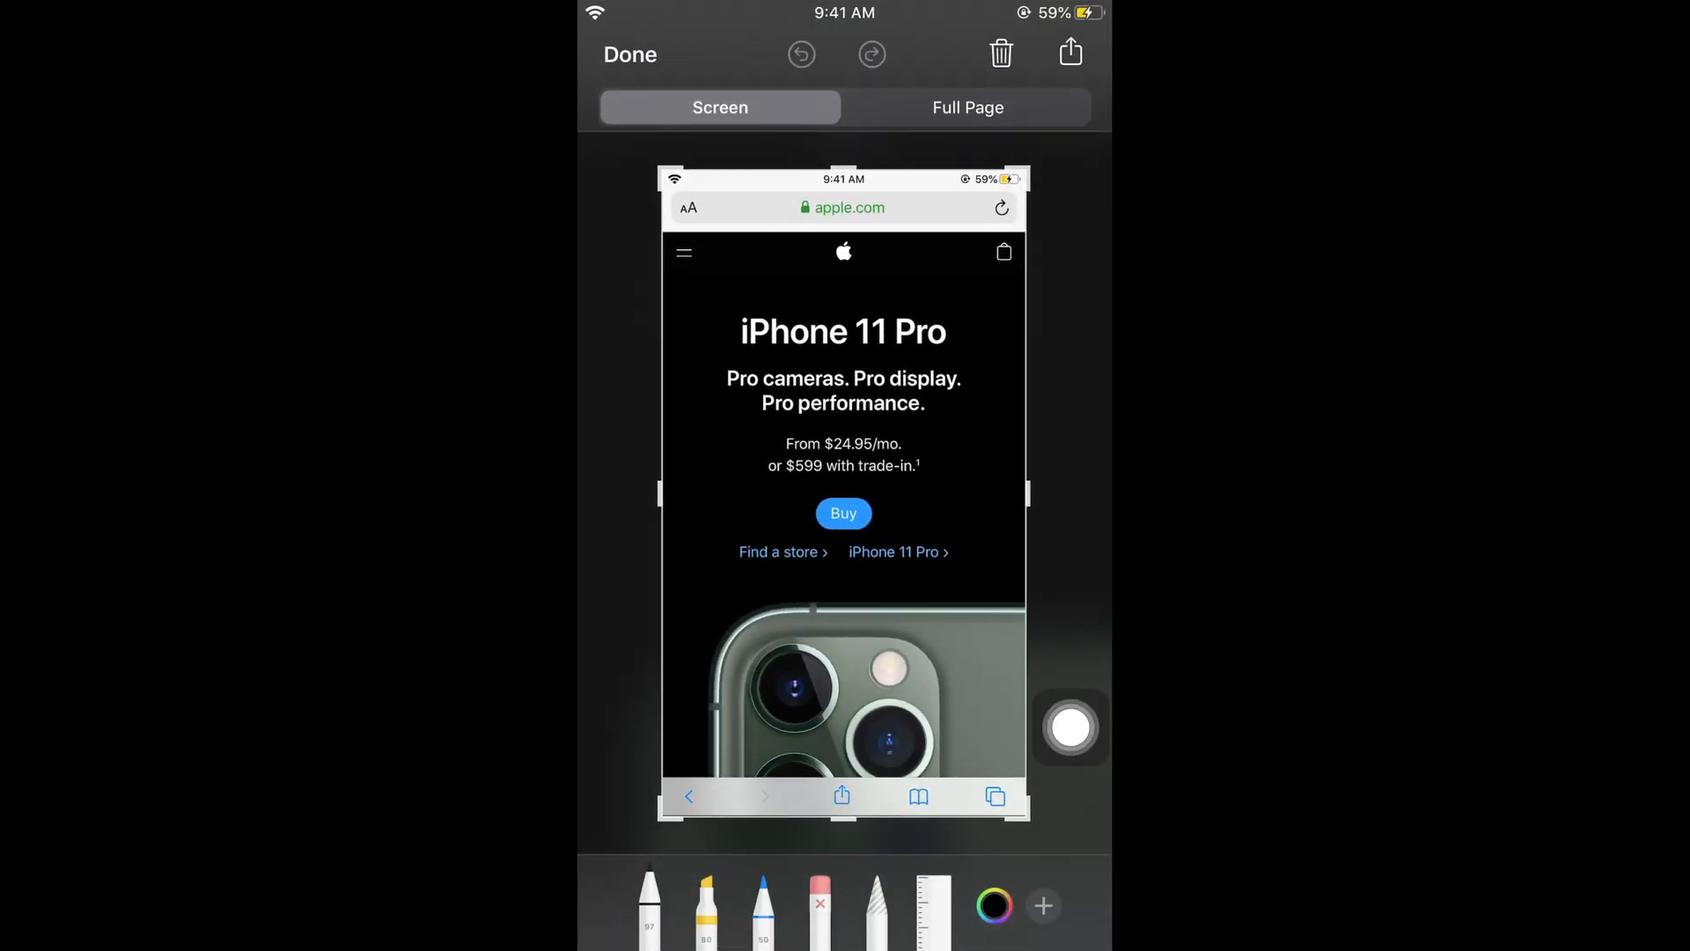
Step: Switch the screenshot to Full Page and review the whole apple.com capture
click(966, 108)
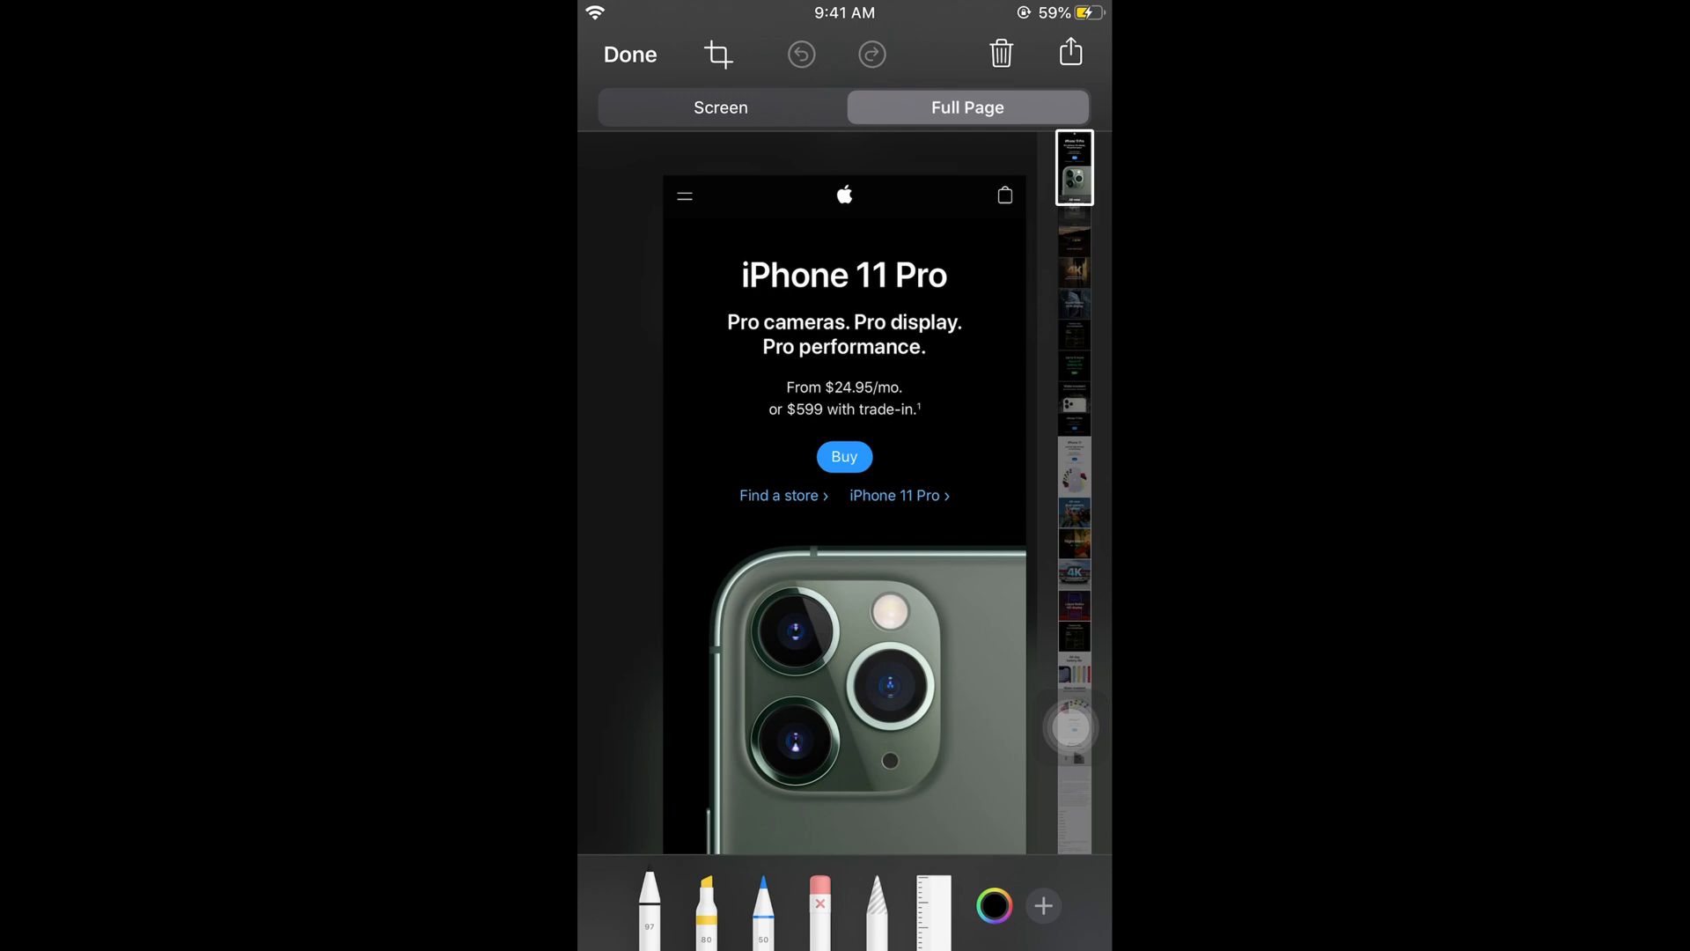
scroll(down, 3)
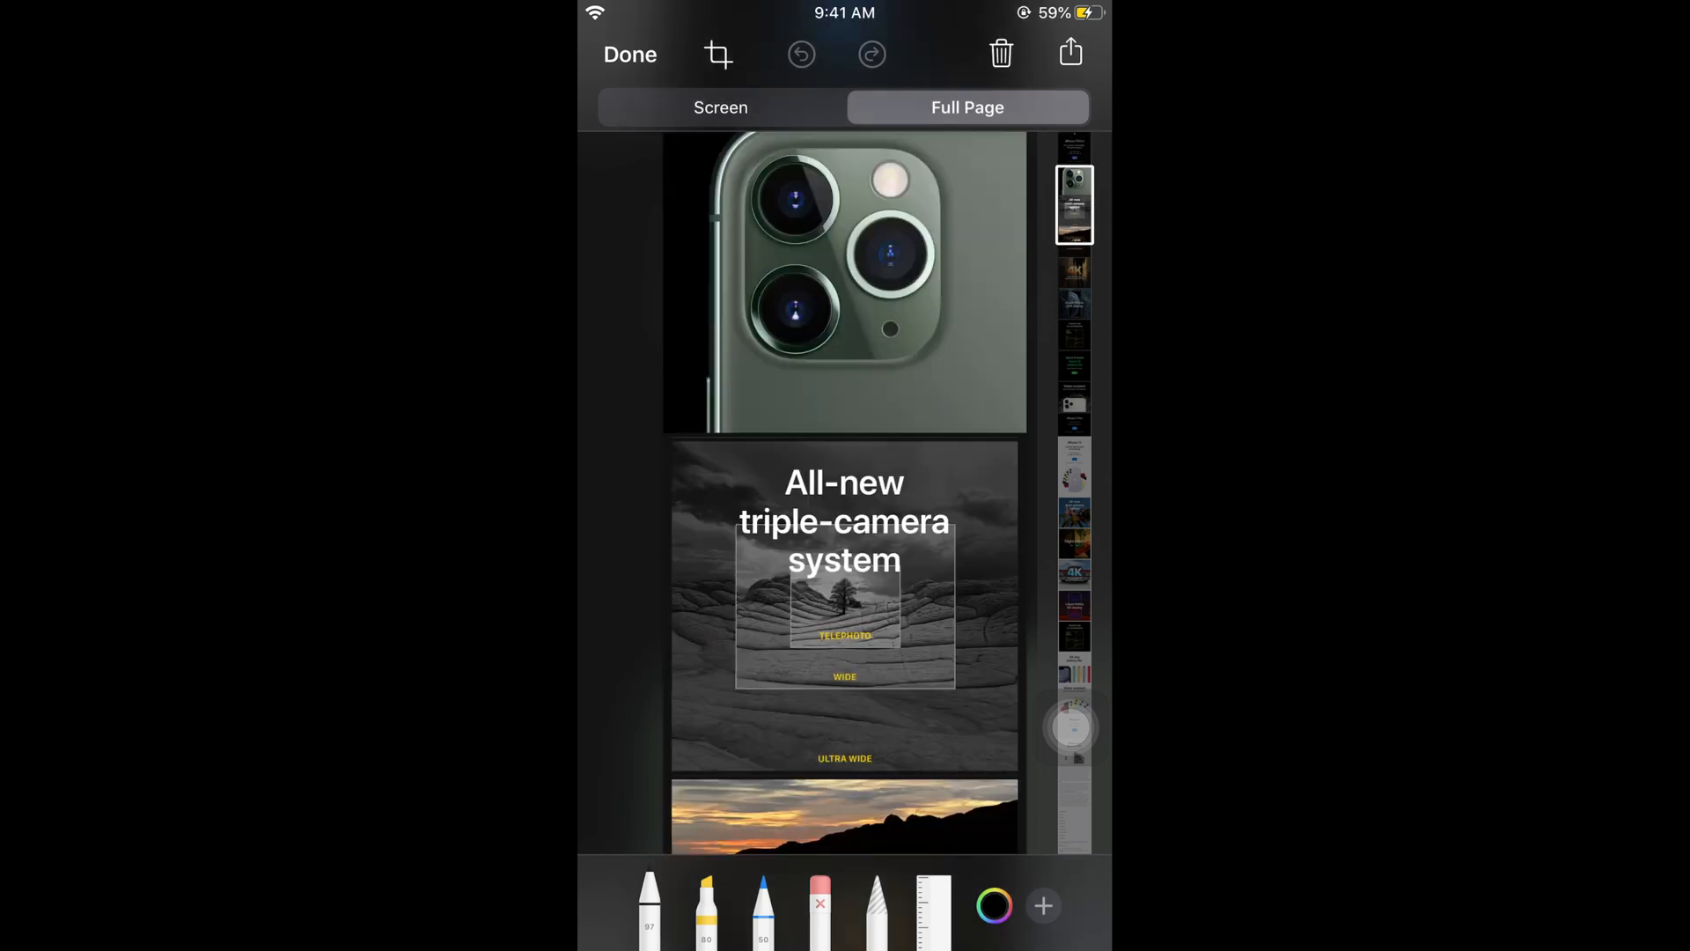
scroll(down, 3)
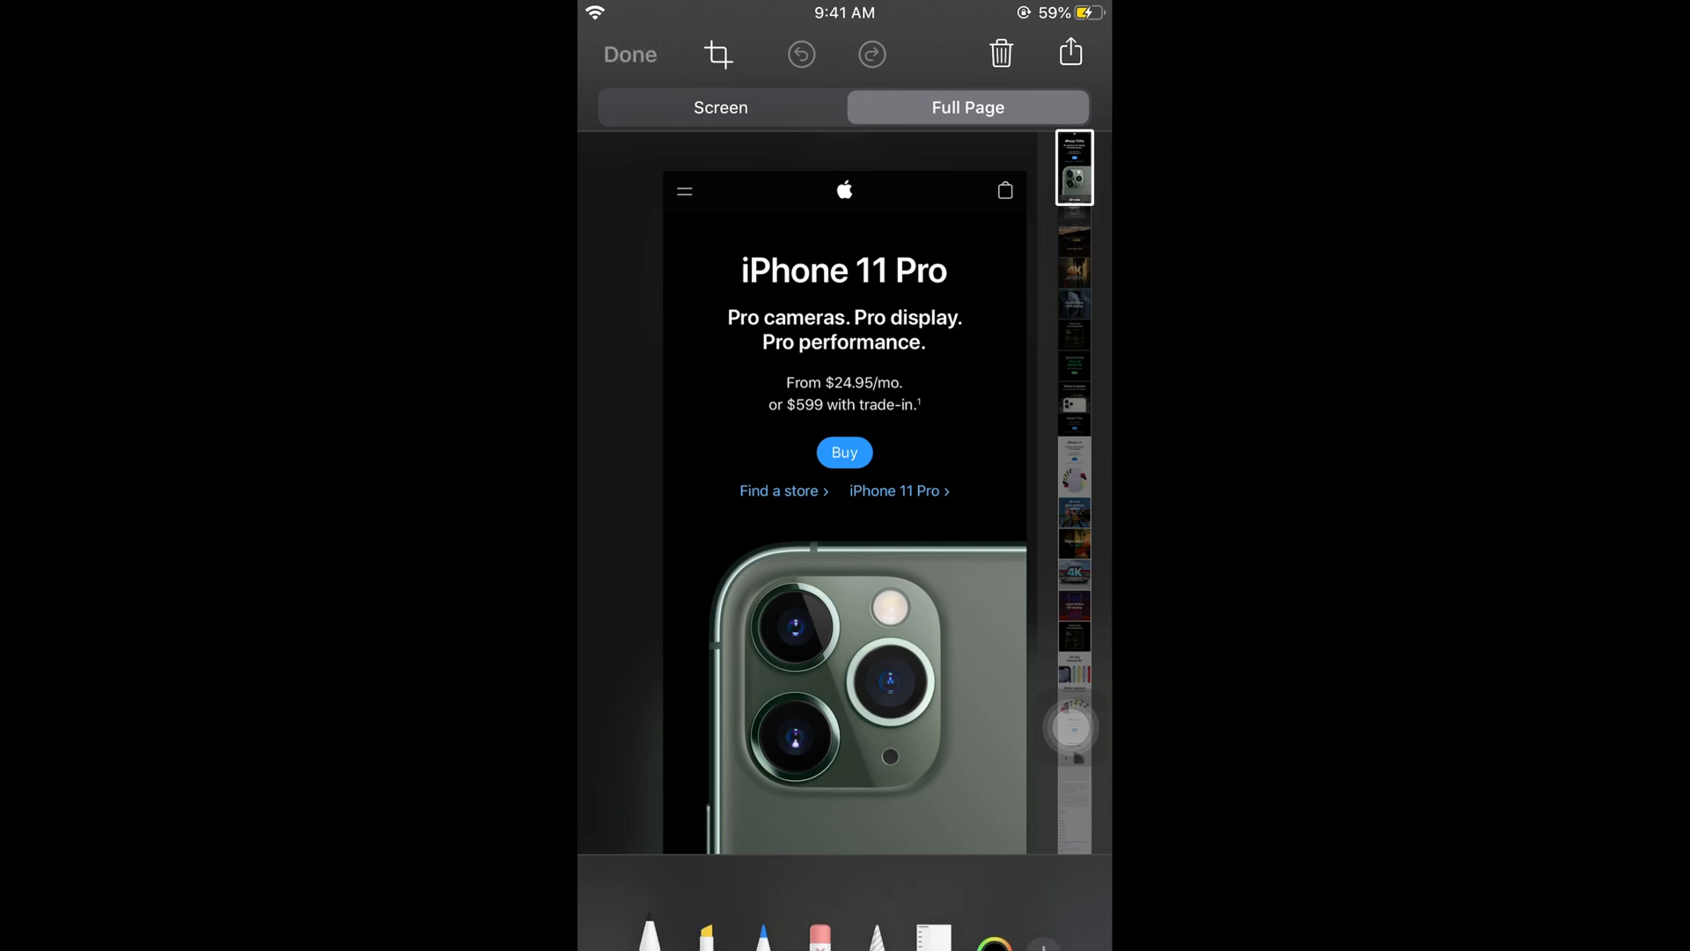
Step: Save the capture as PDF 'Apple' to On My iPhone, replacing the existing Apple.pdf
click(1069, 53)
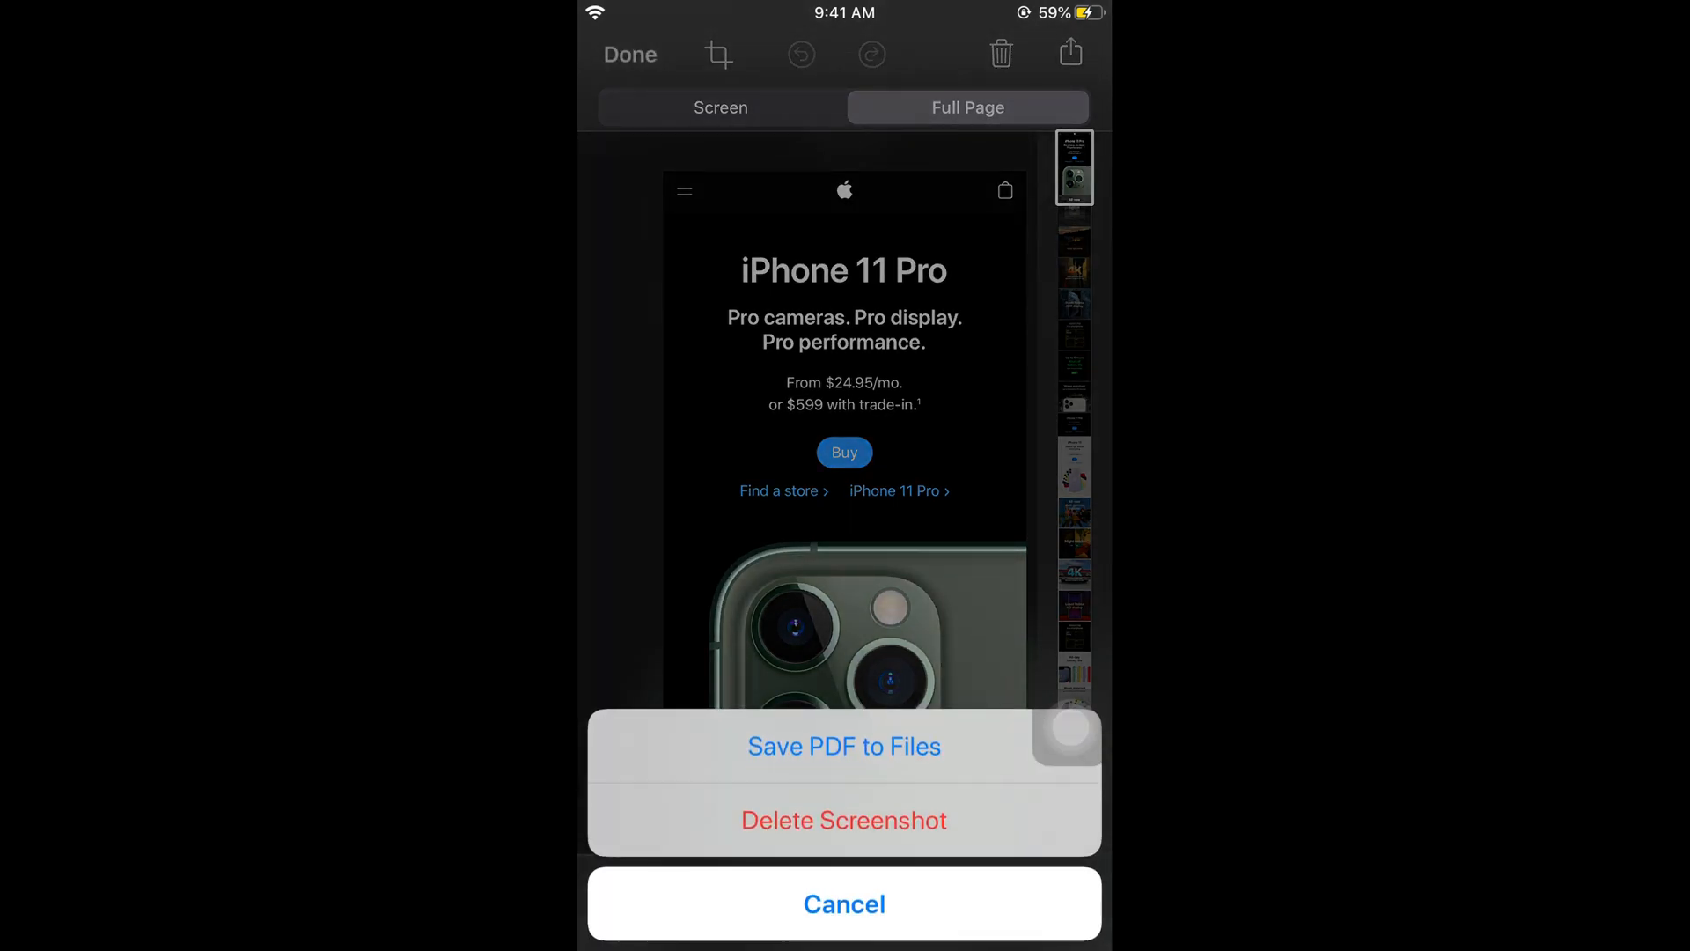
click(843, 903)
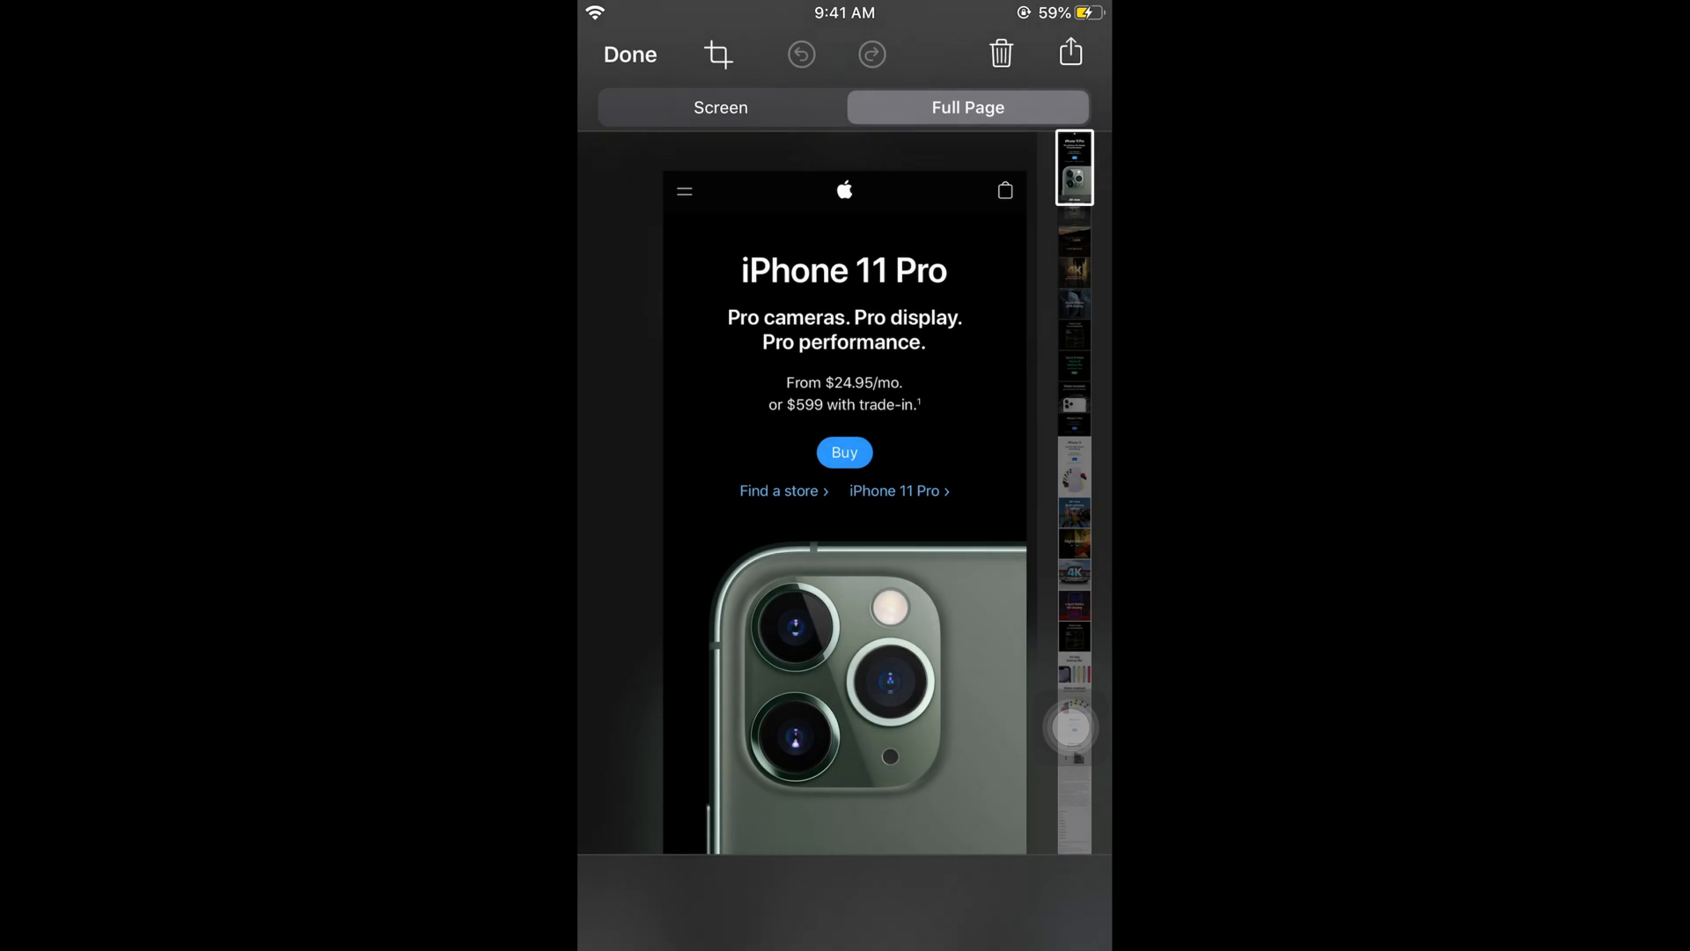
click(1068, 51)
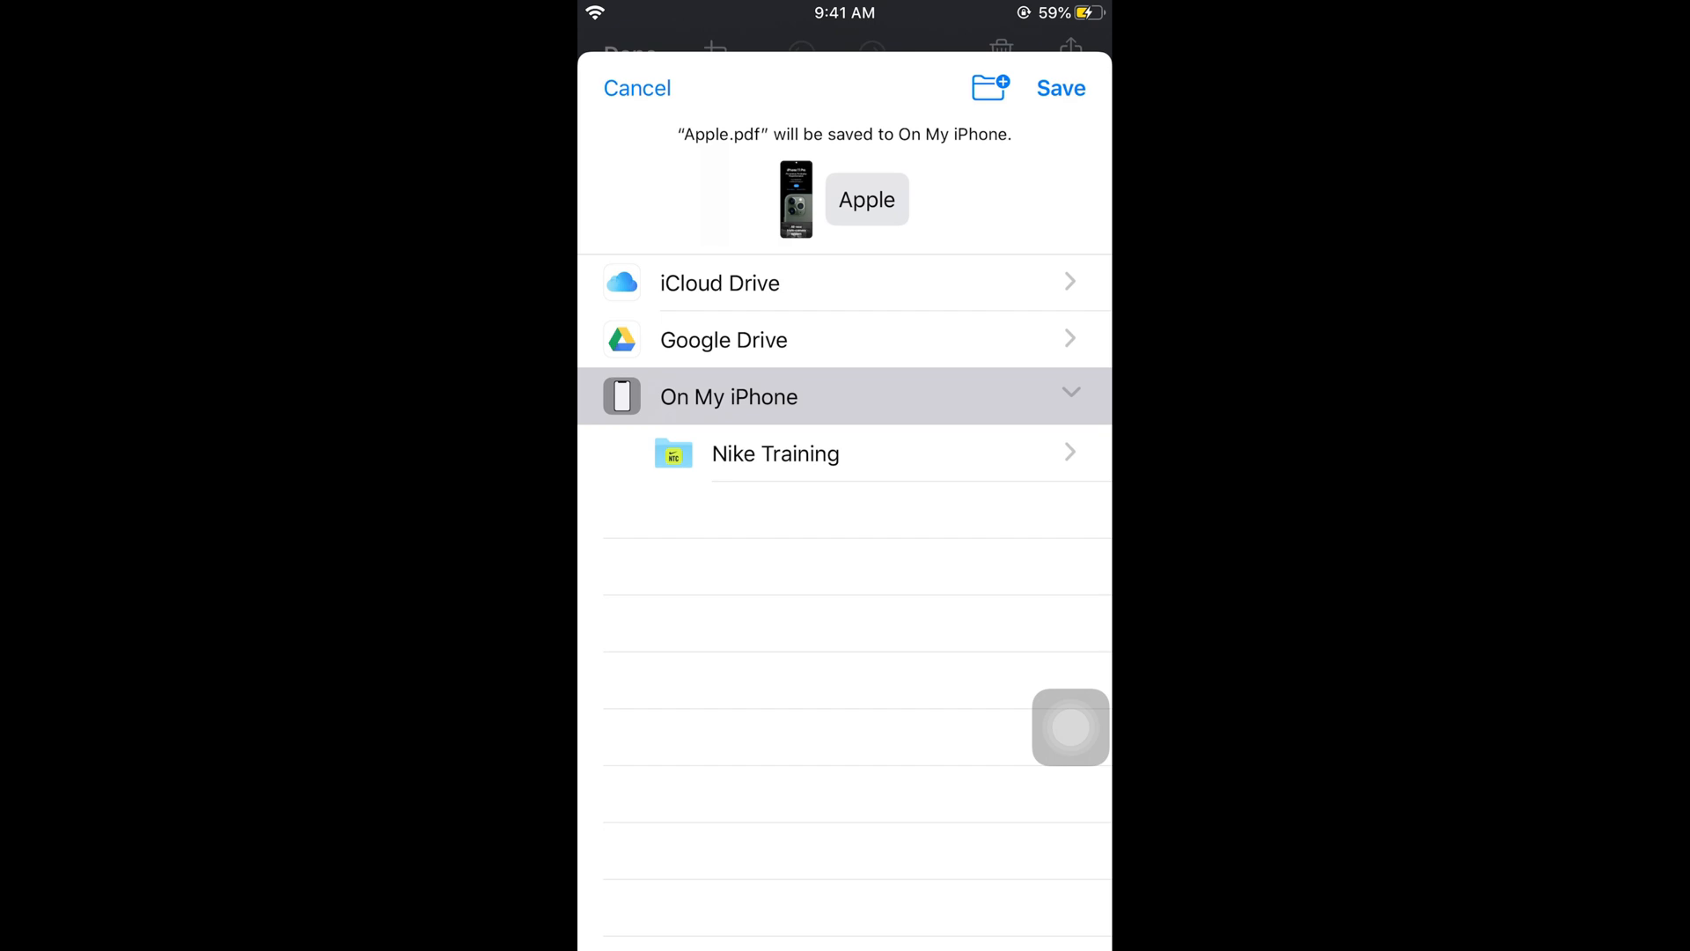
click(1058, 88)
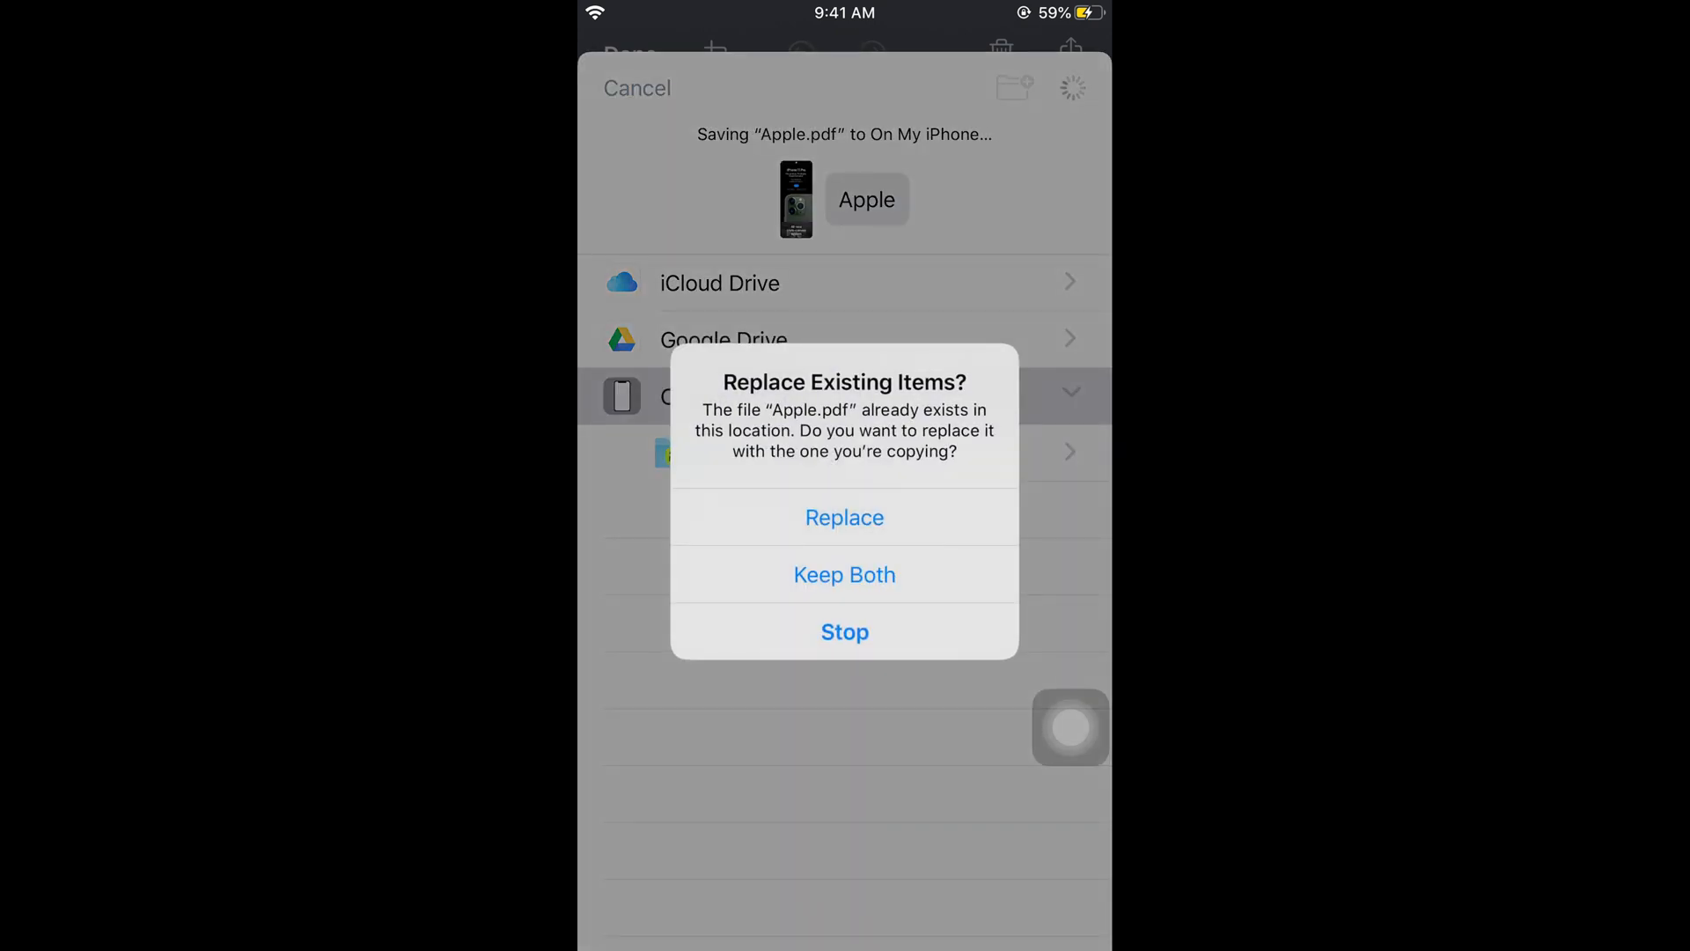
click(843, 518)
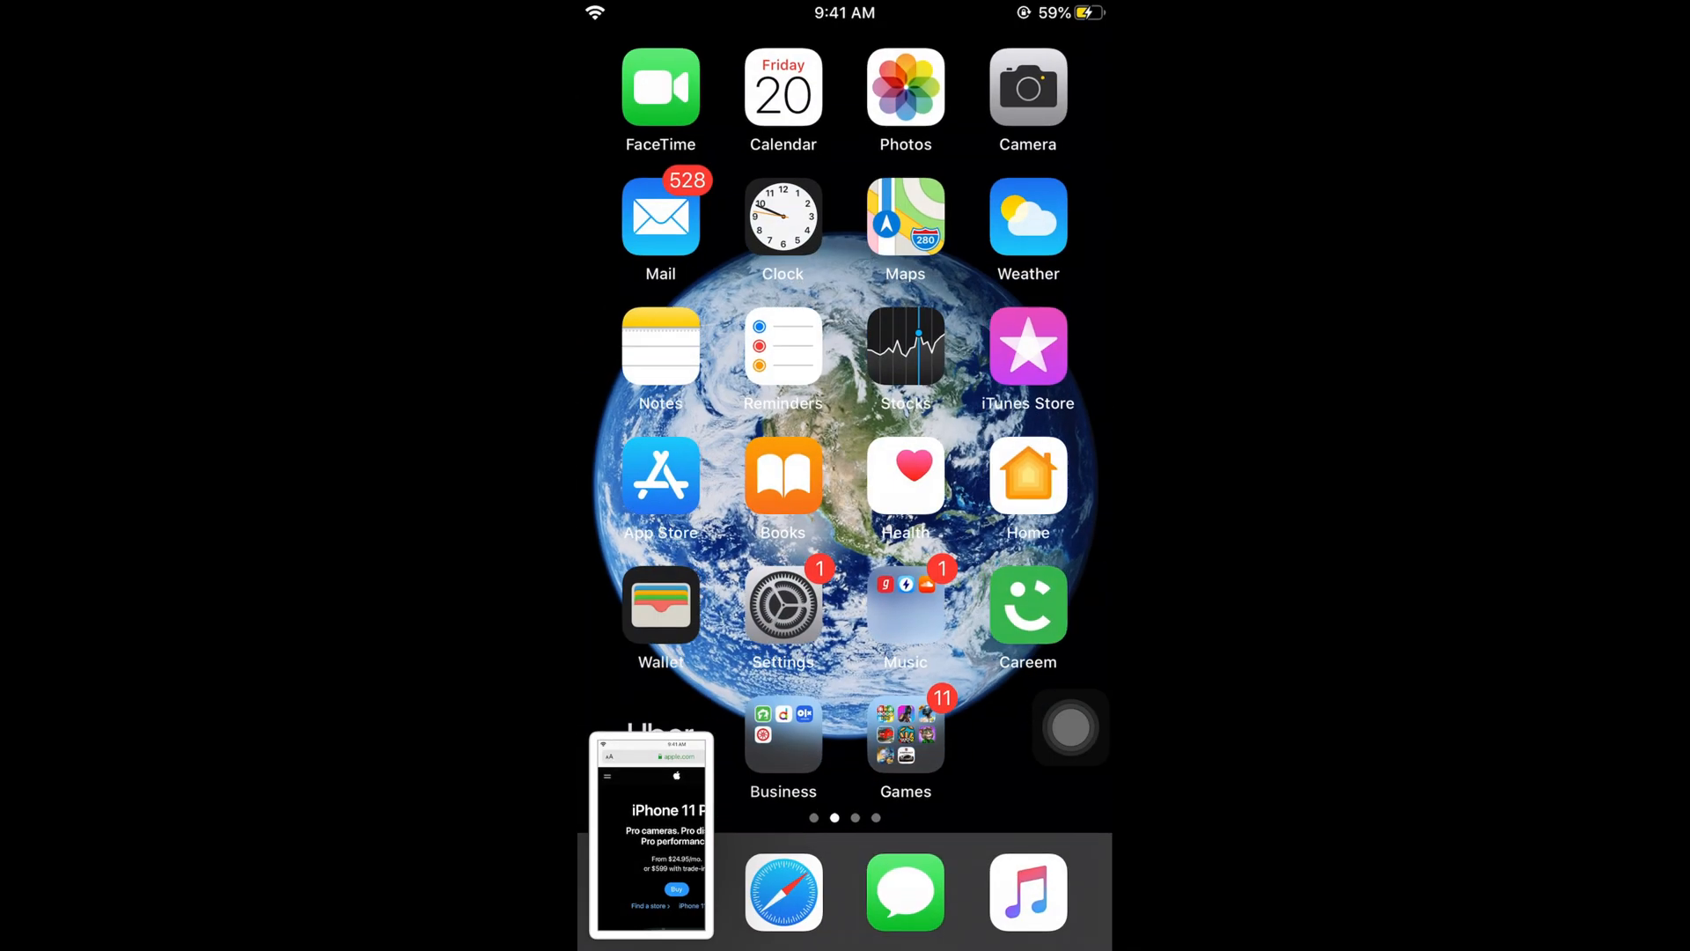
Step: View Apple.pdf in Files, scrolling through the long apple.com page
click(650, 834)
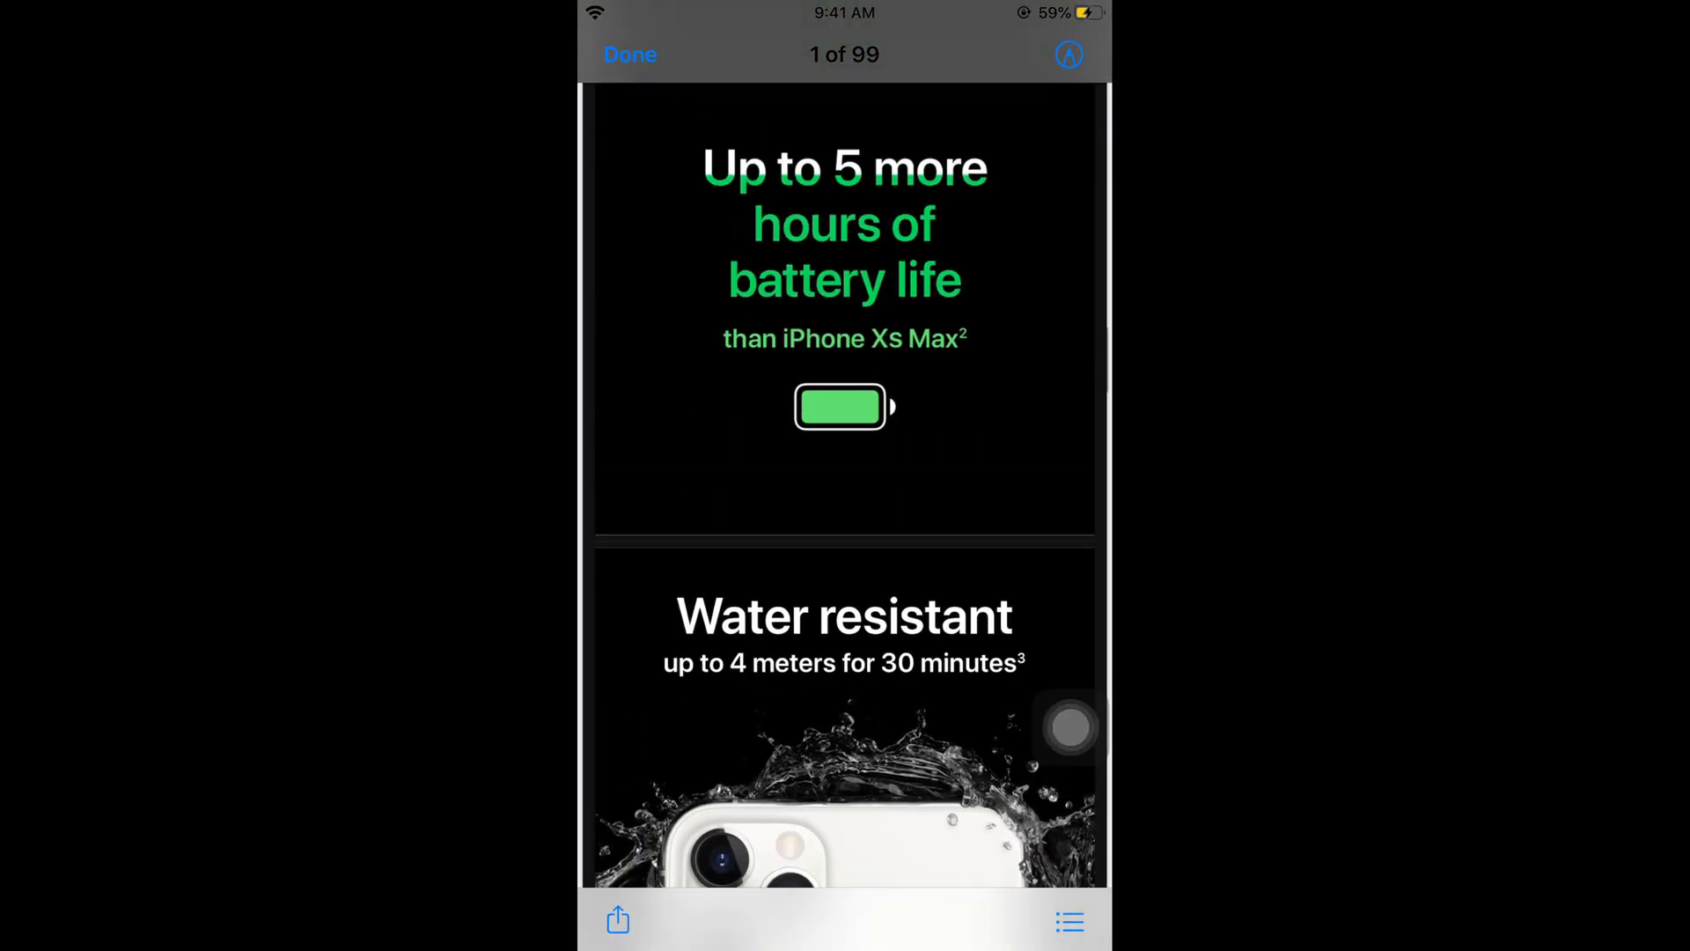
scroll(down, 3)
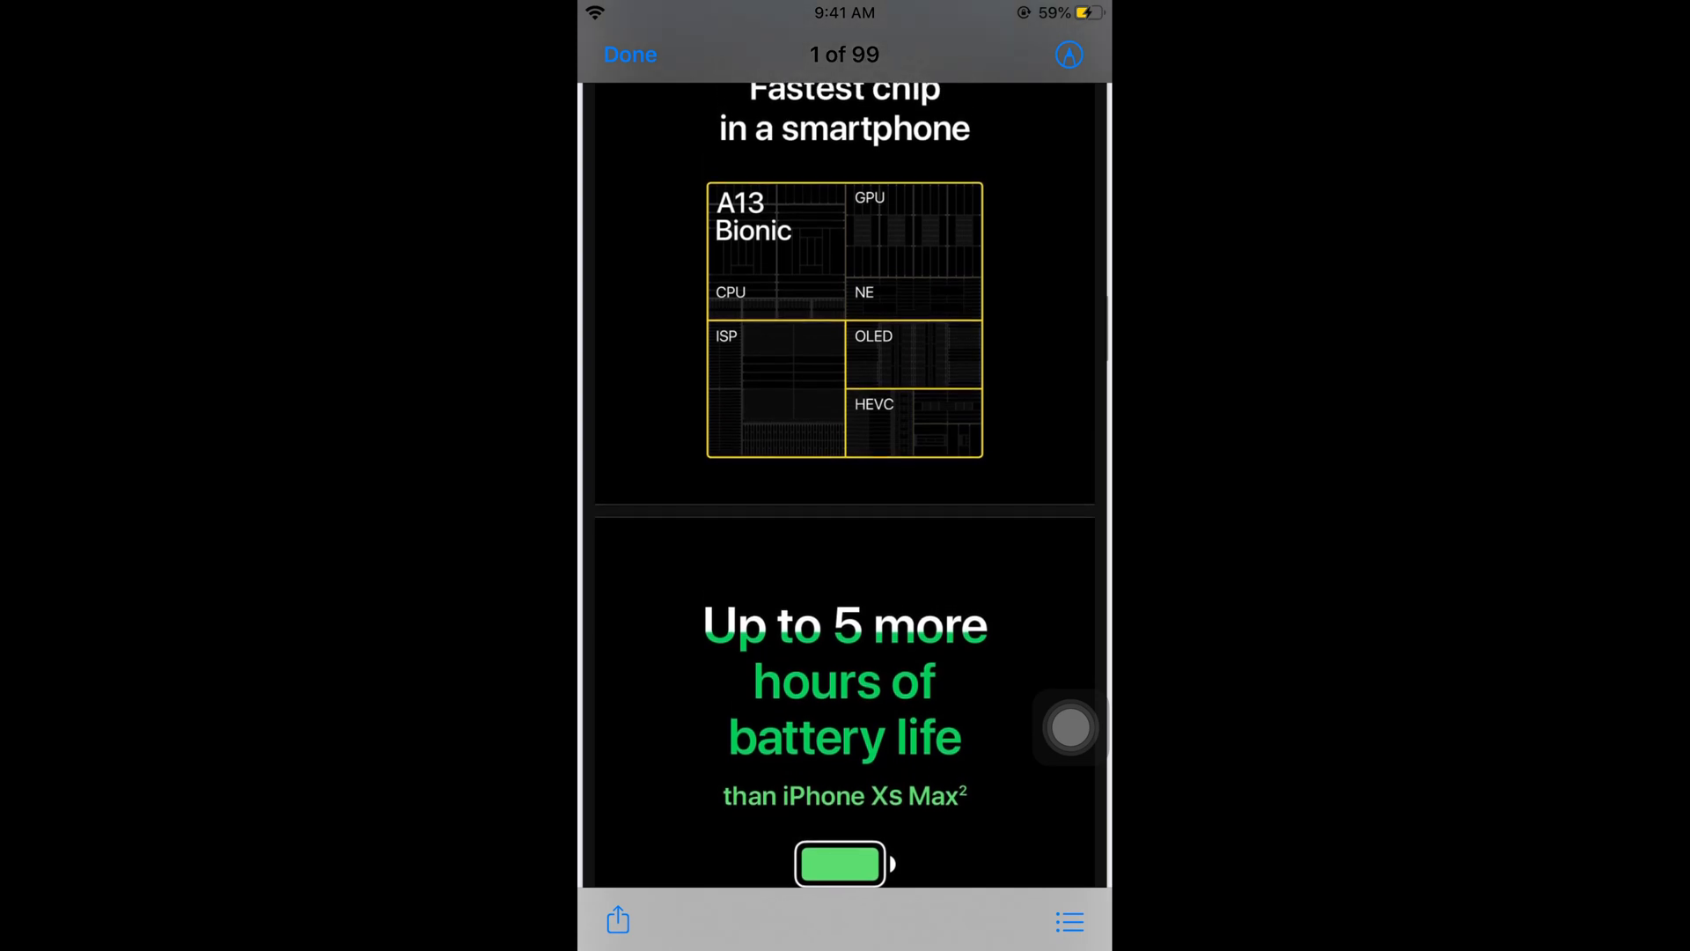